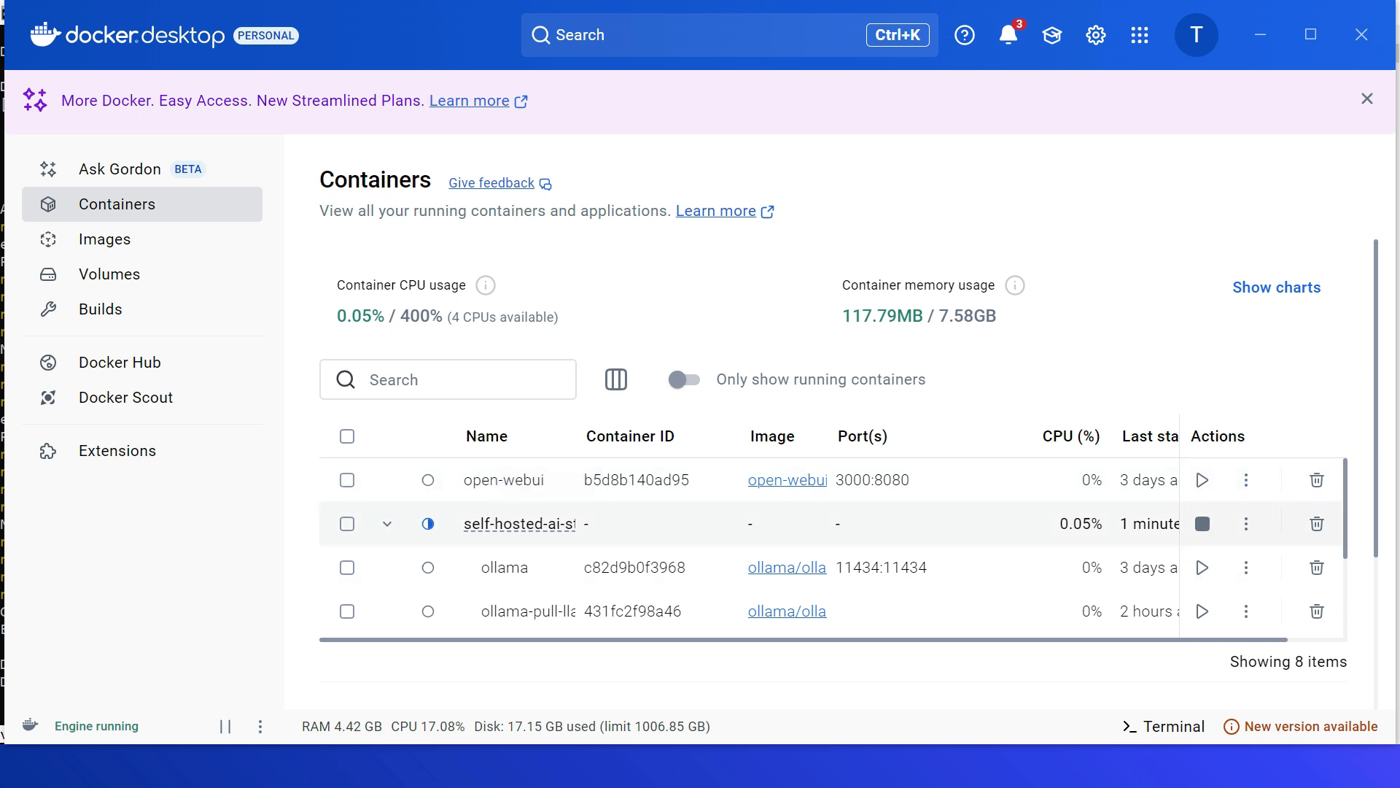
{"action": "mouse_move", "coordinate": [1316, 524]}
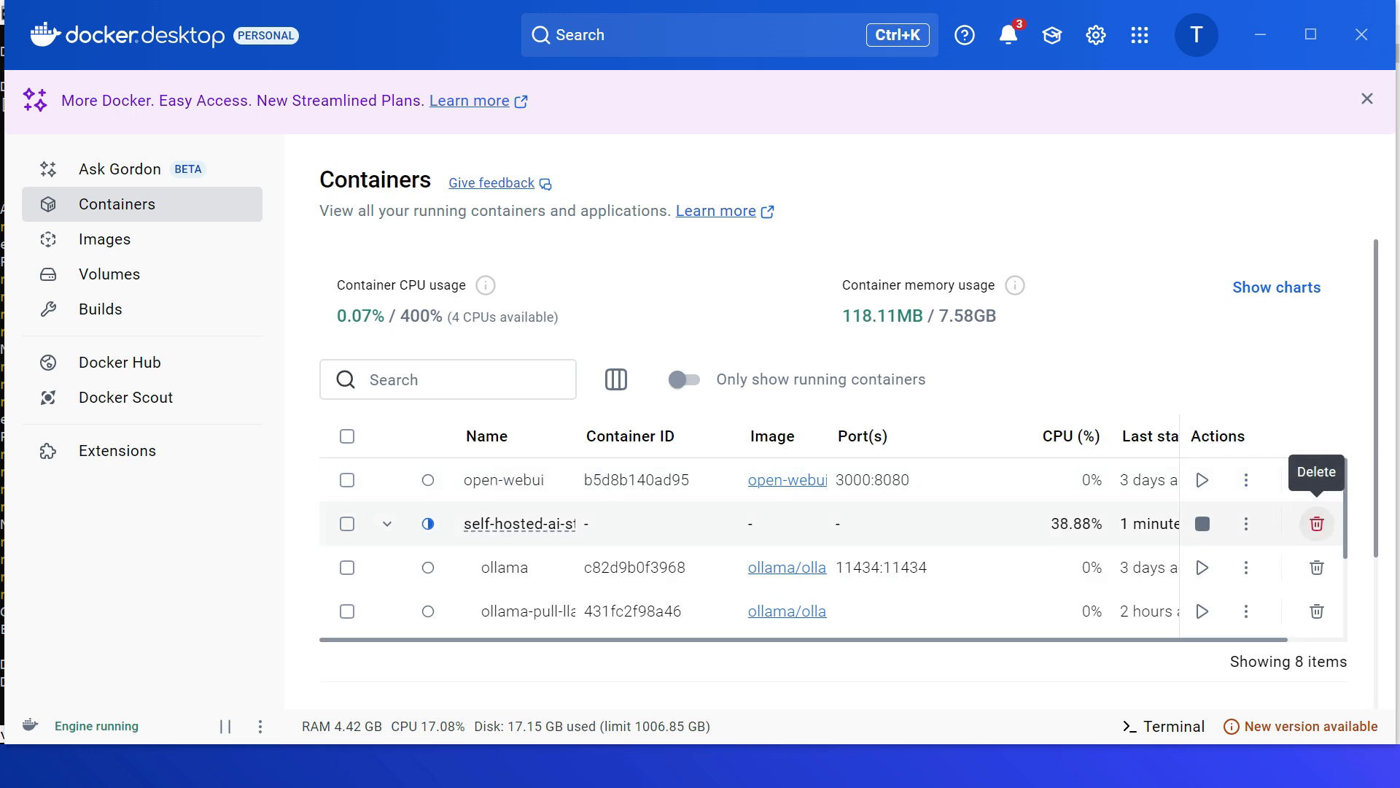
Step: Confirm the self-hosted AI starter stack is running in Docker Desktop's Containers view
{"action": "left_click", "coordinate": [1316, 524]}
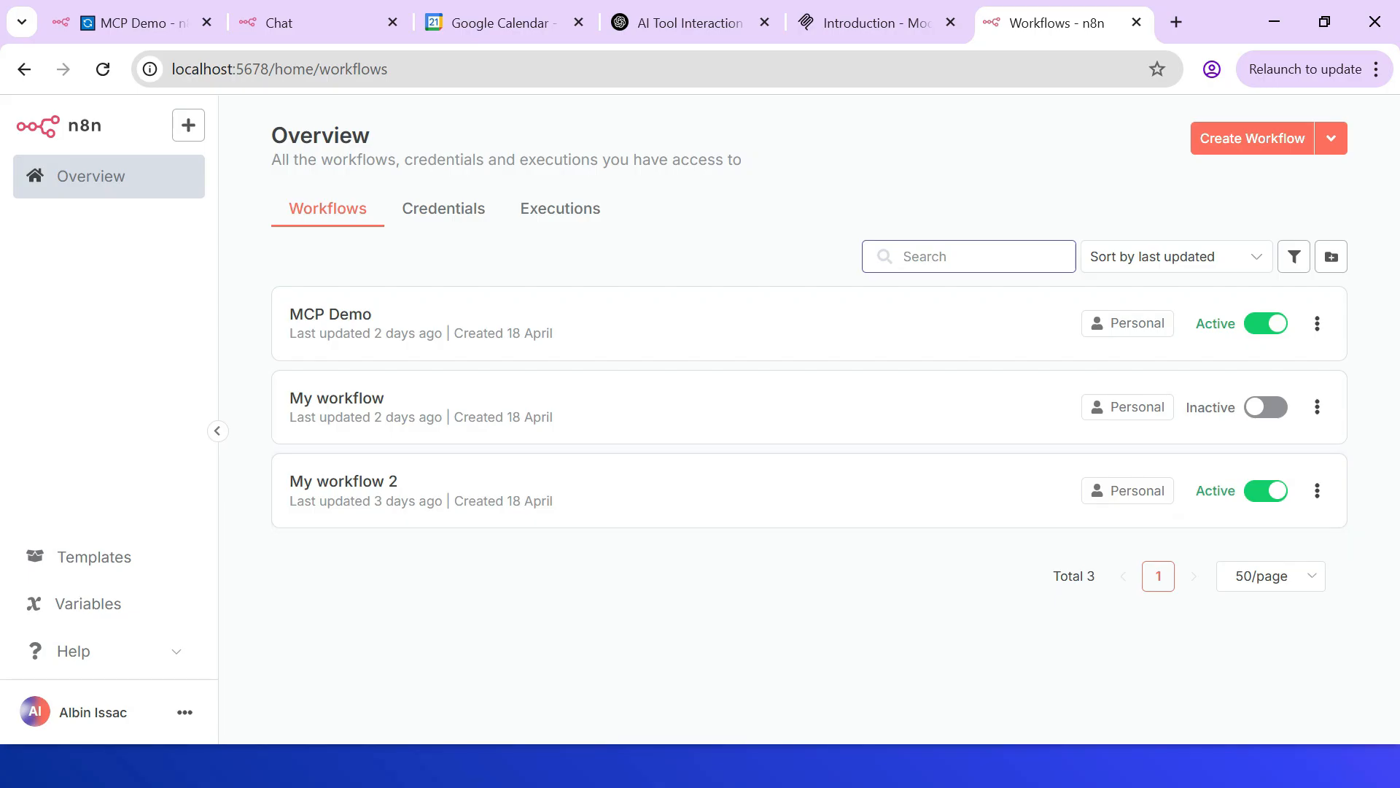
{"action": "left_click", "coordinate": [185, 712]}
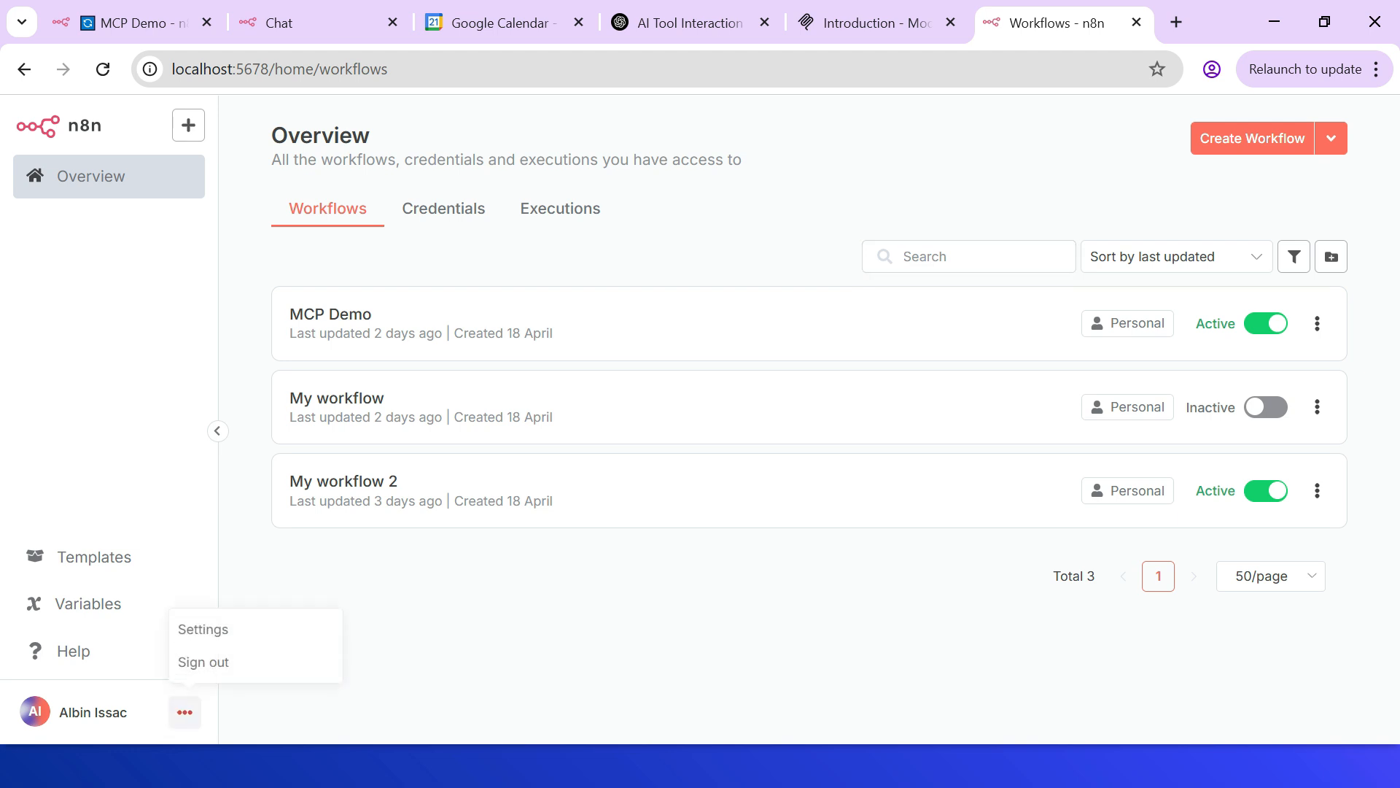
{"action": "left_click", "coordinate": [202, 628]}
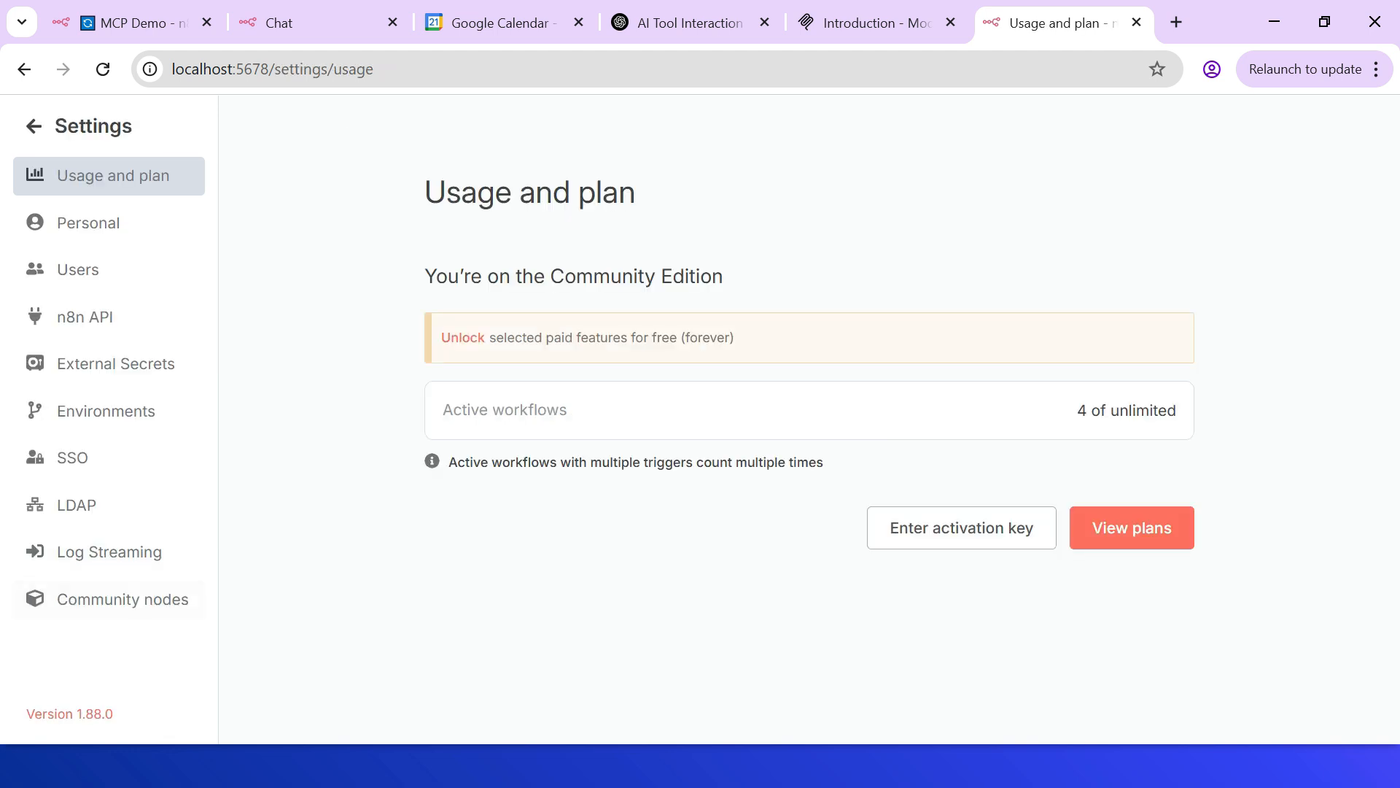
{"action": "left_click", "coordinate": [121, 598]}
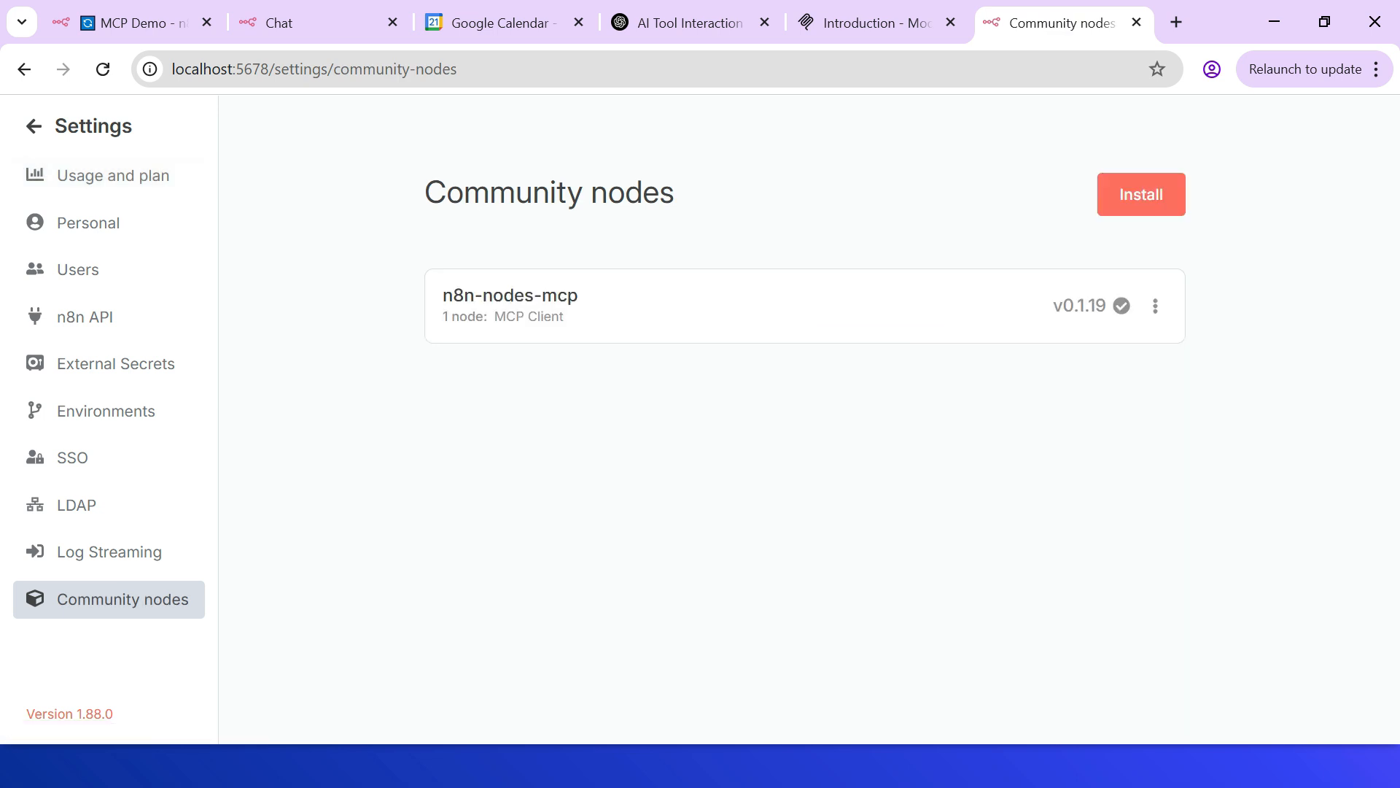
{"action": "double_click", "coordinate": [509, 295]}
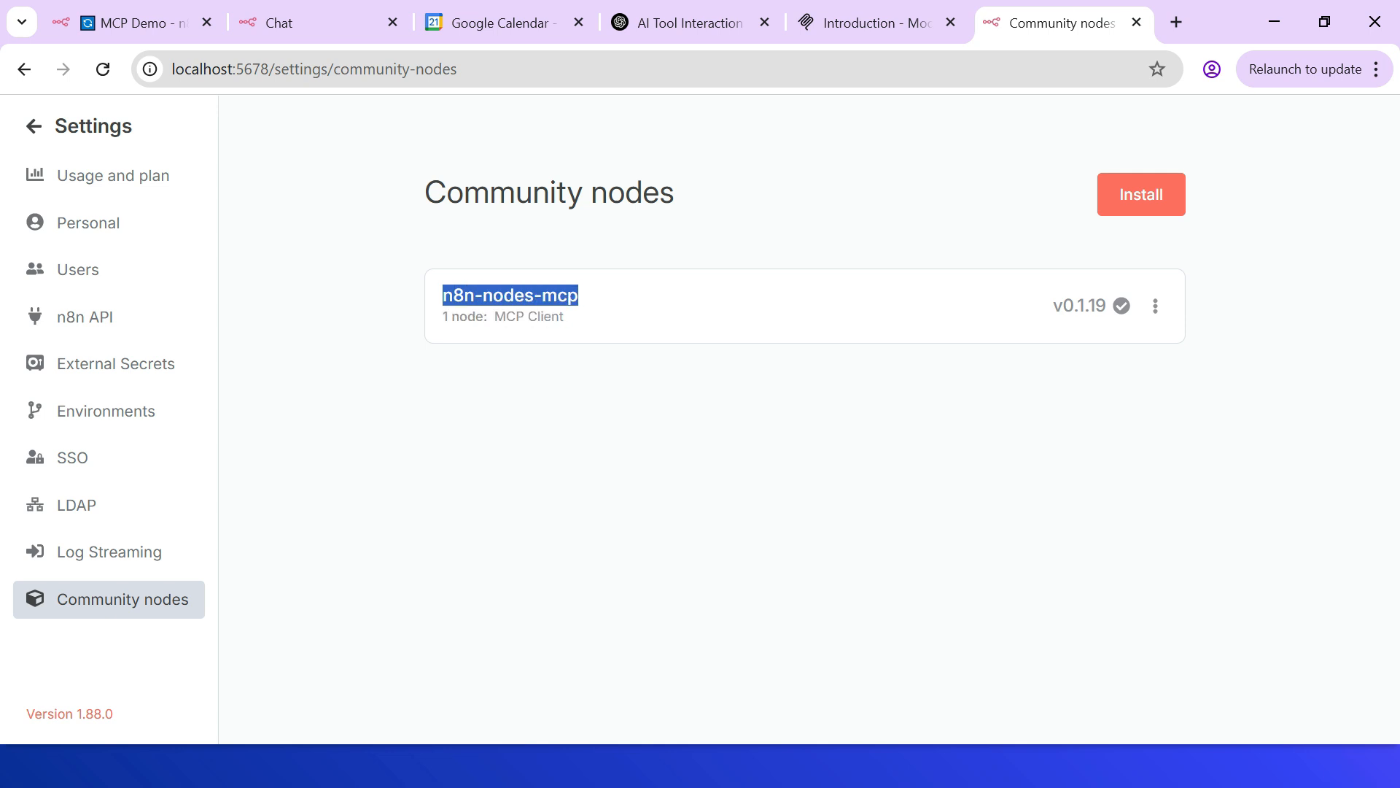
{"action": "left_click", "coordinate": [1141, 194]}
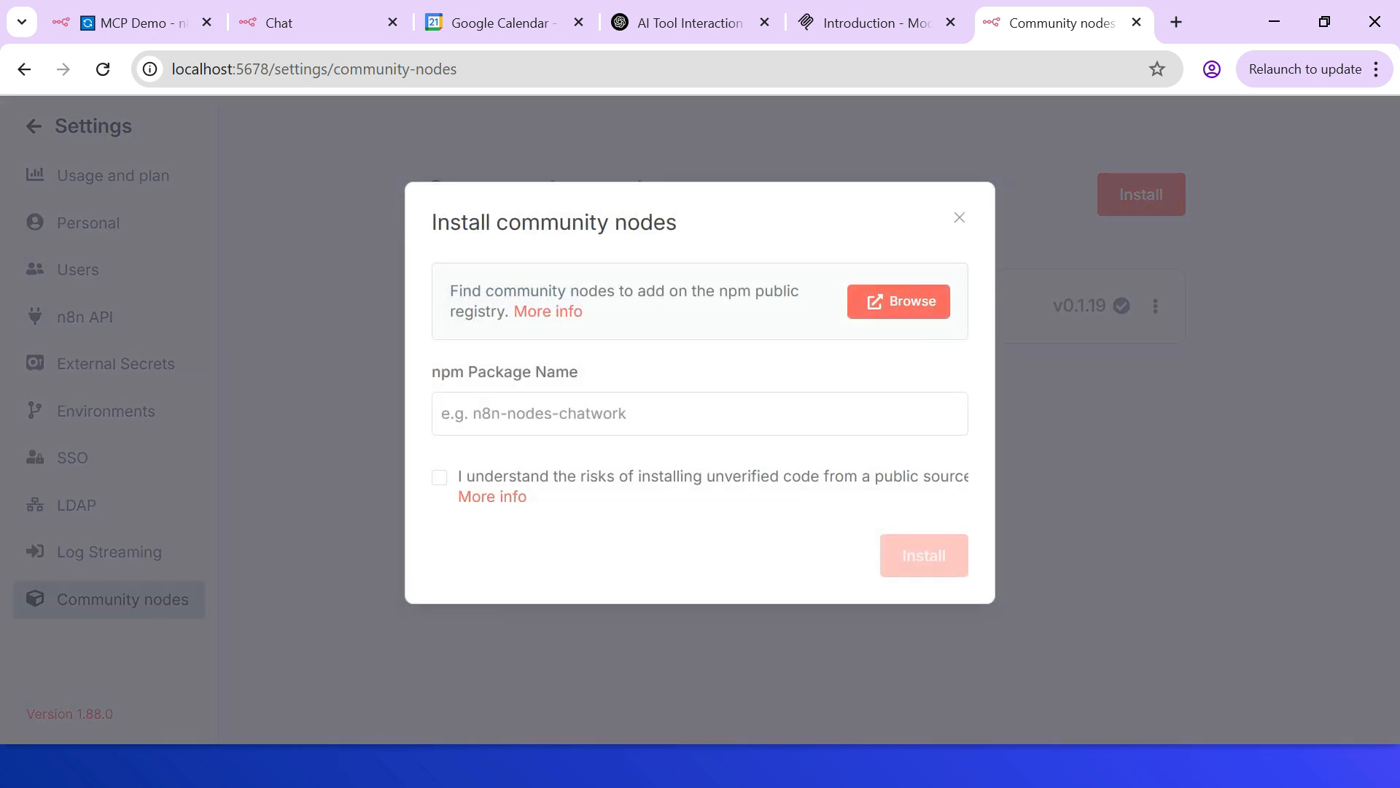
{"action": "type", "text": "n8n-nodes-mcp"}
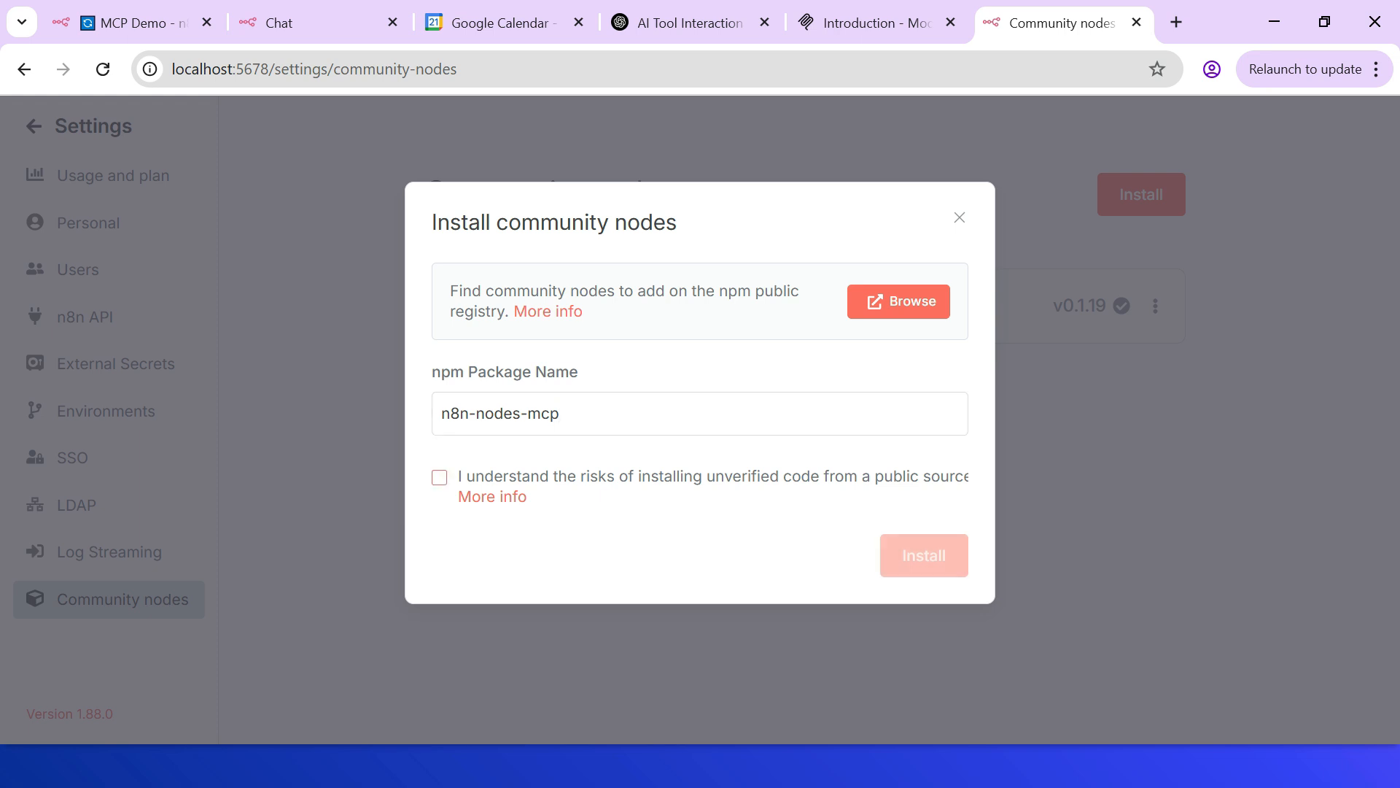
{"action": "left_click", "coordinate": [439, 477]}
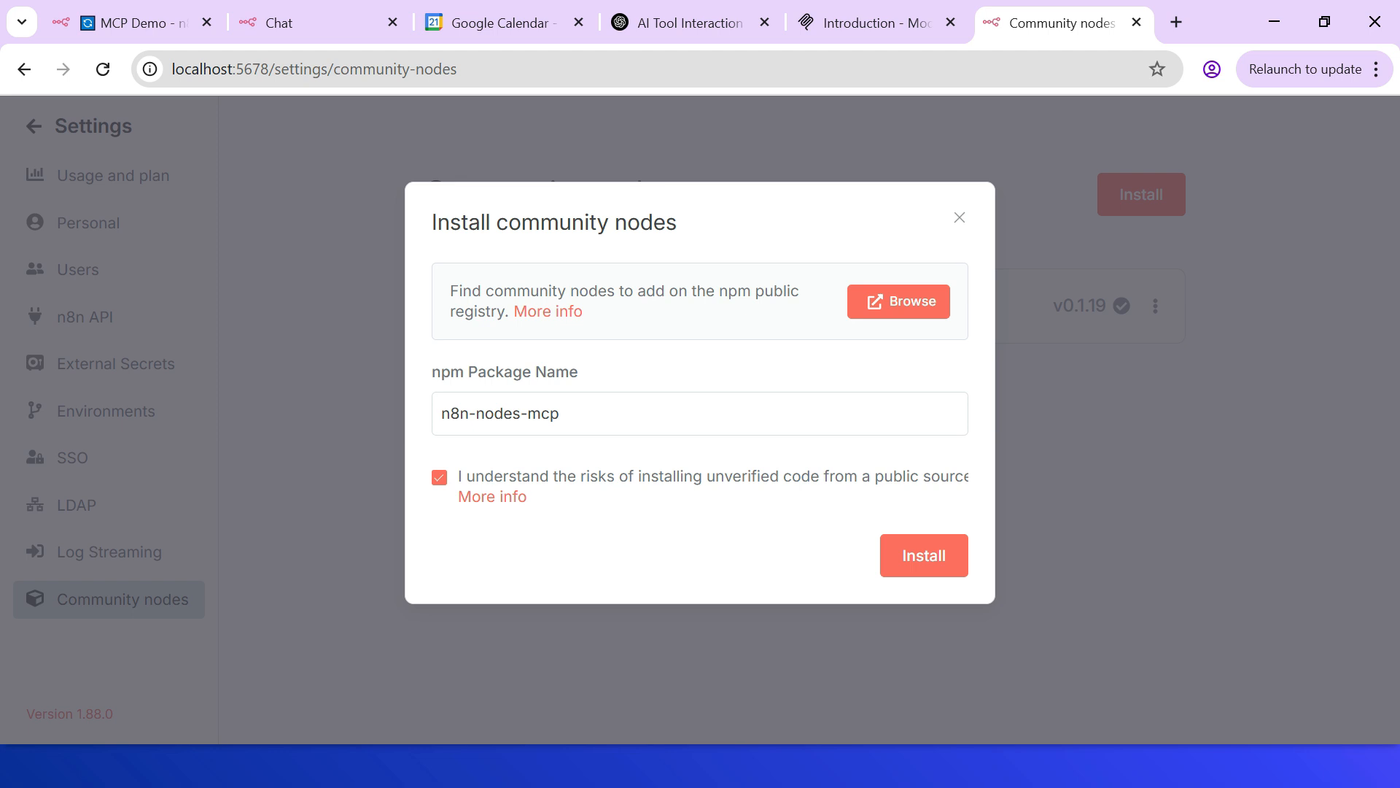
{"action": "left_click", "coordinate": [923, 554]}
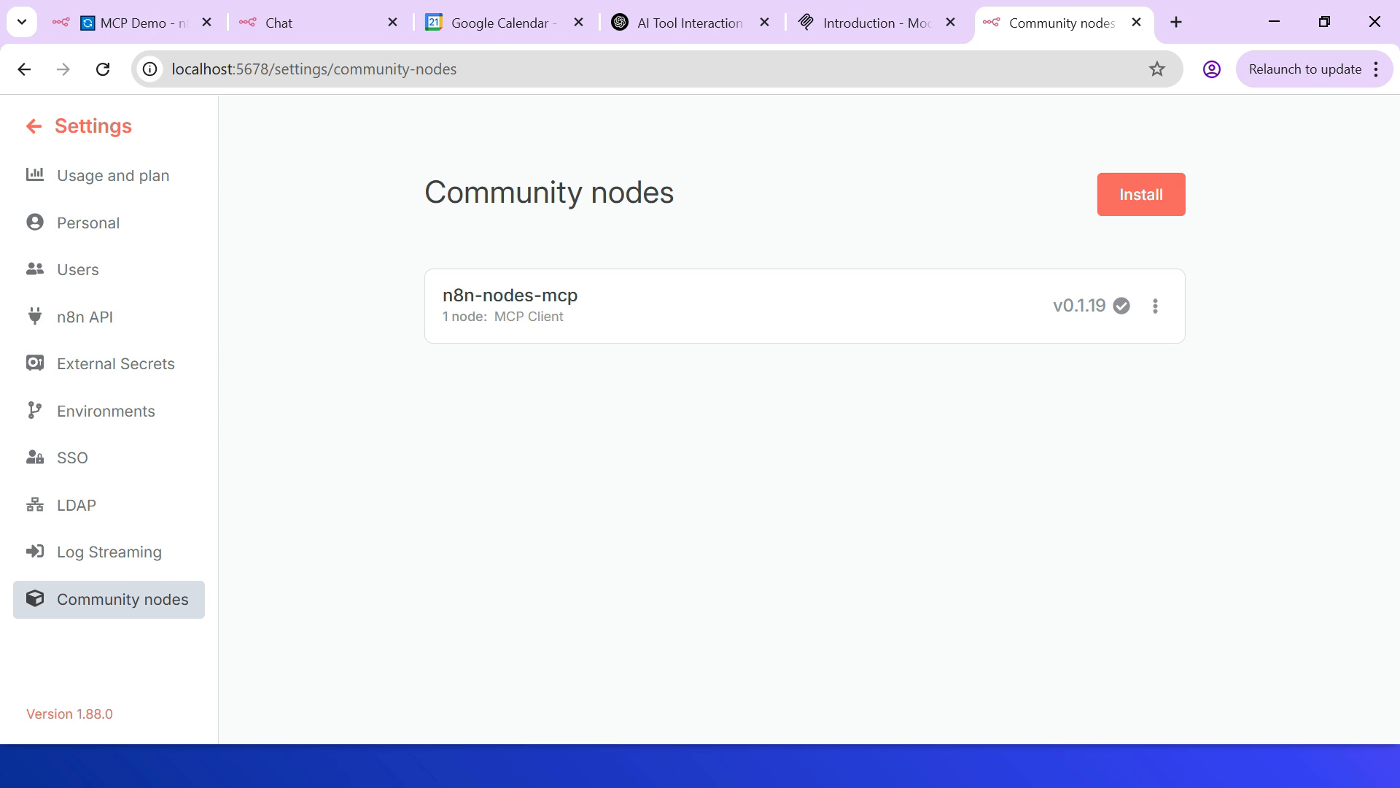
{"action": "left_click", "coordinate": [31, 125]}
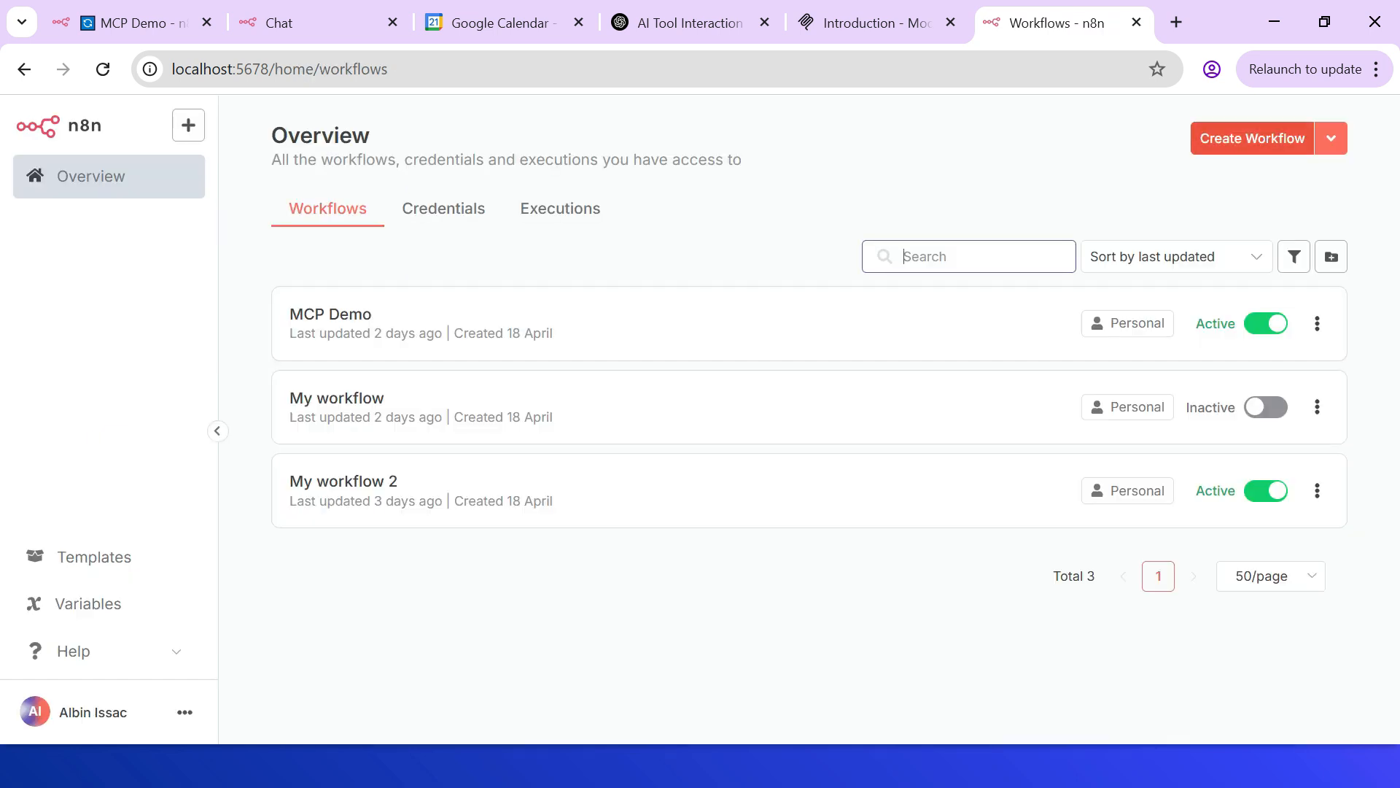
Step: Create a blank workflow and search its first-step nodes for 'MC' to find the MCP Client
{"action": "left_click", "coordinate": [1252, 138]}
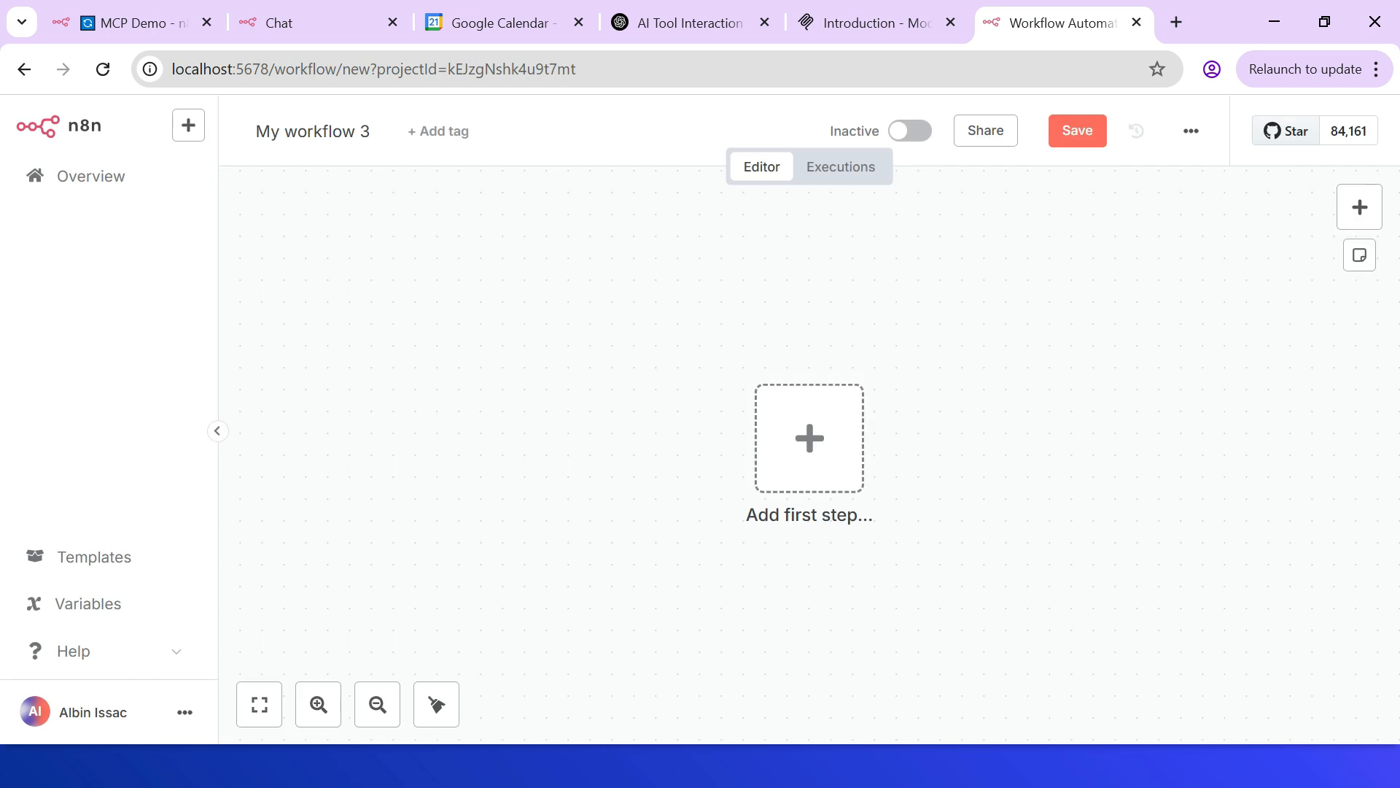
{"action": "left_click", "coordinate": [808, 437]}
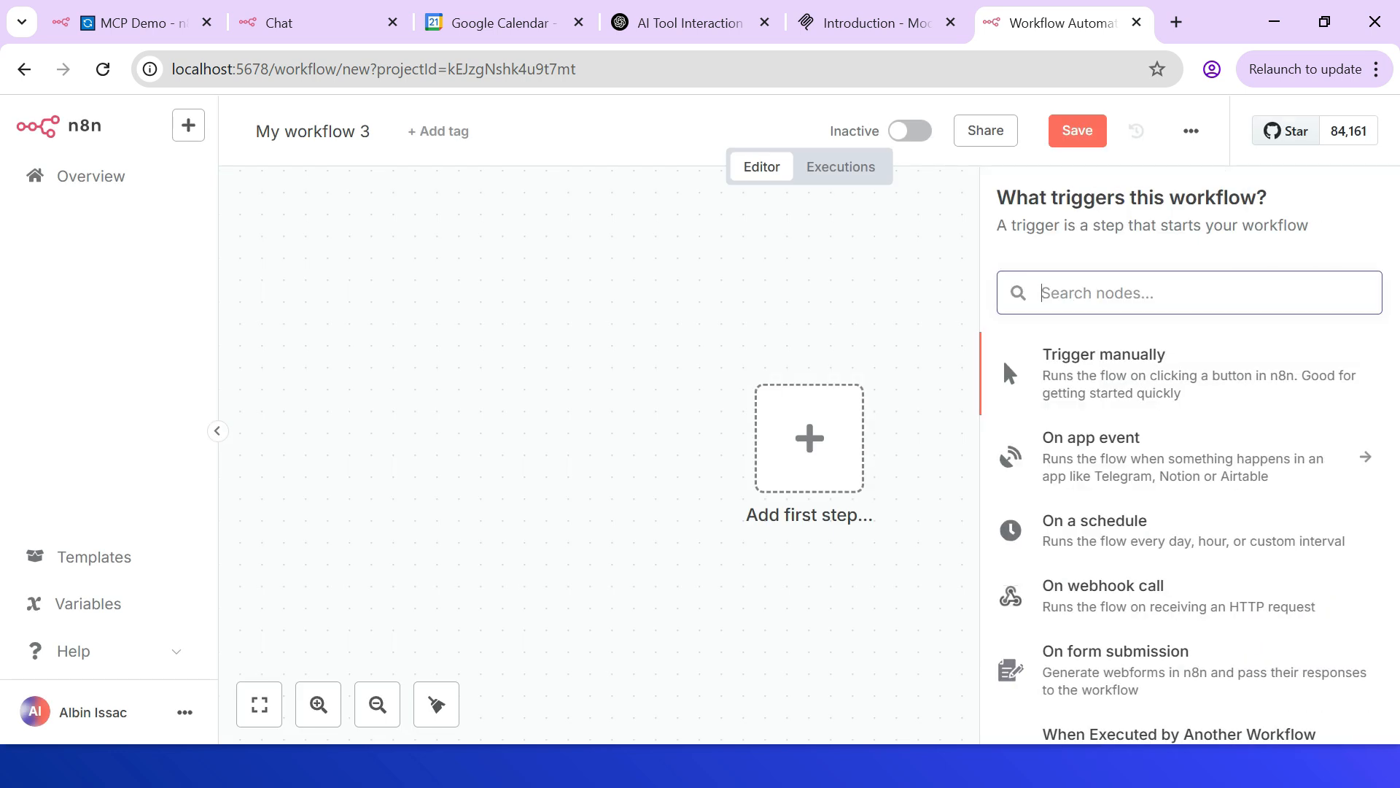
{"action": "type", "text": "MCP"}
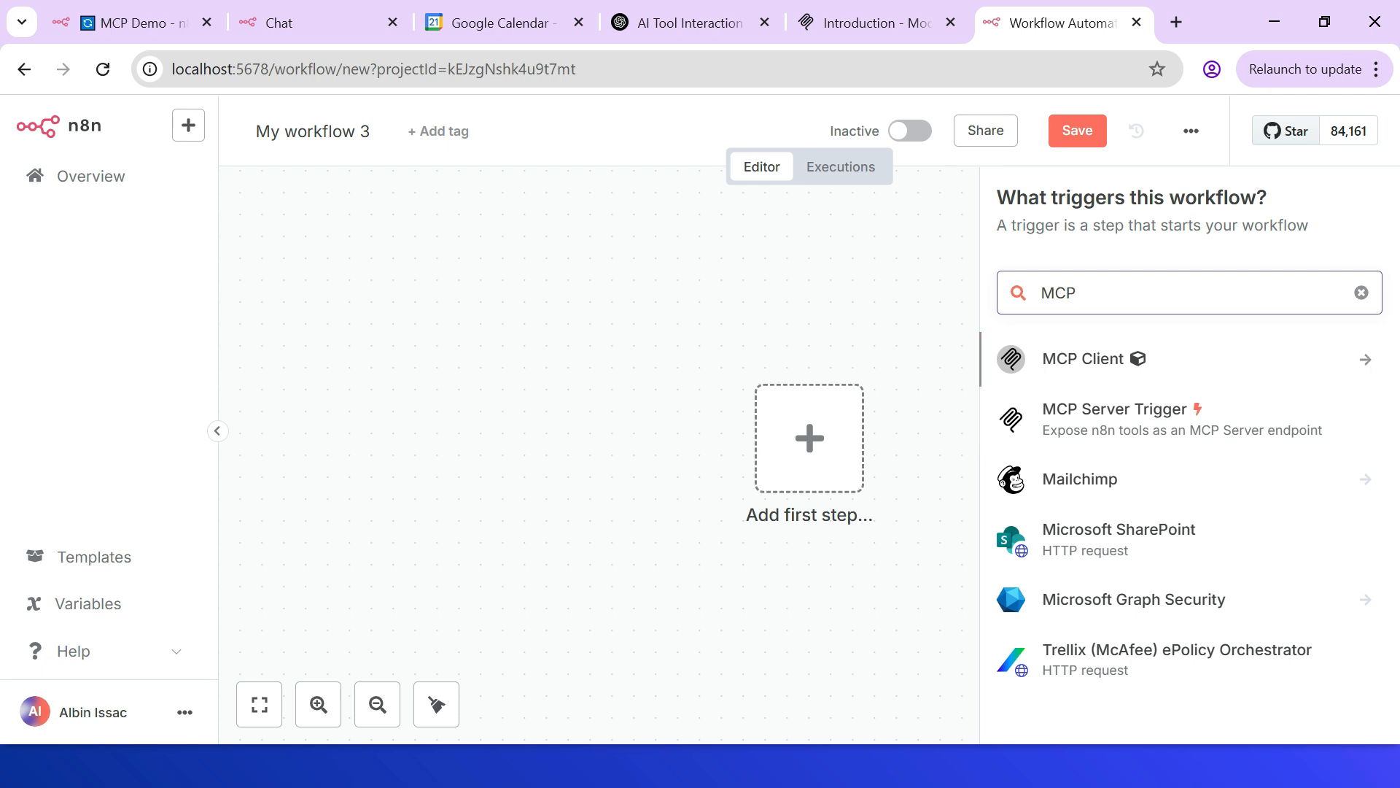
{"action": "left_click", "coordinate": [1072, 292]}
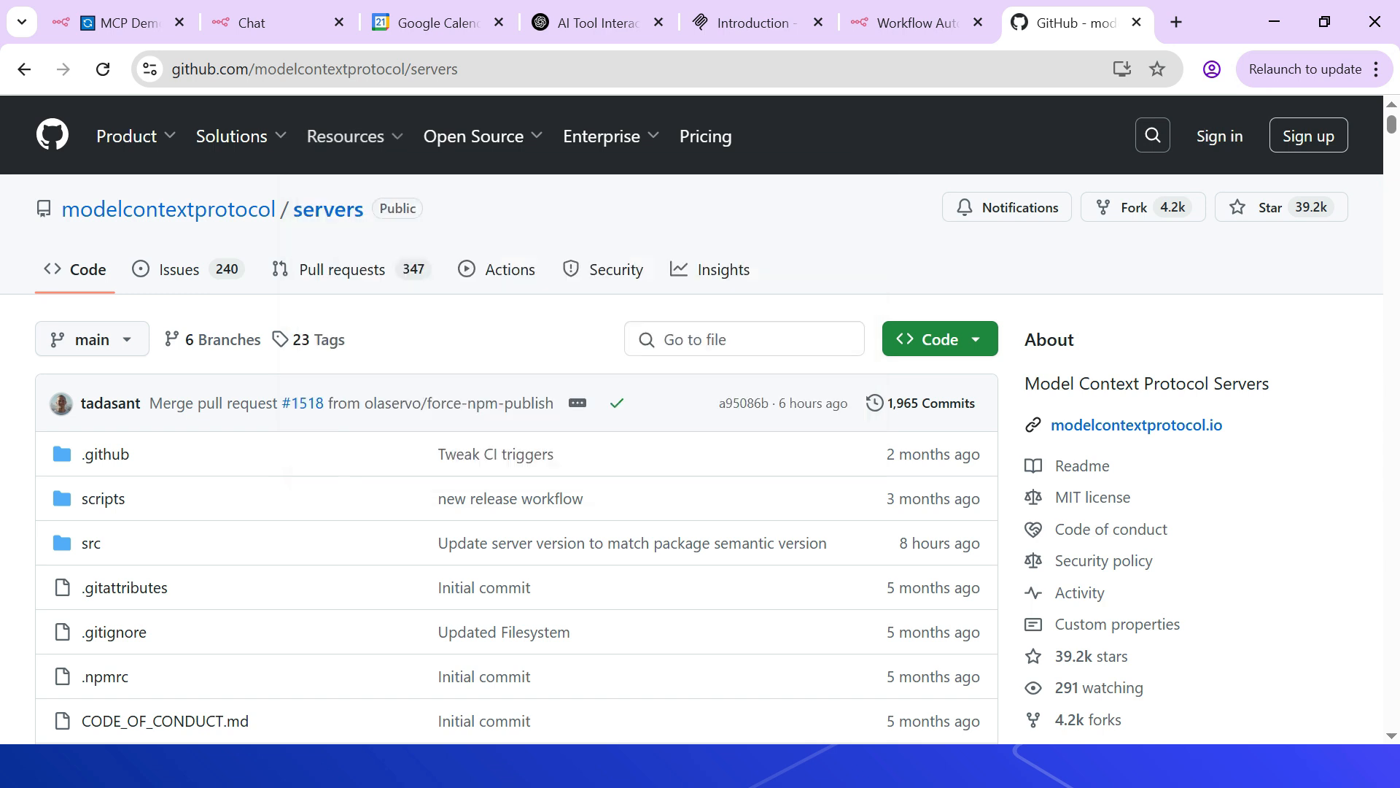
Step: Review the MCP servers README's Reference Servers list, then return to the MCP Demo workflow
{"action": "scroll", "scroll_direction": "down", "scroll_amount": 3}
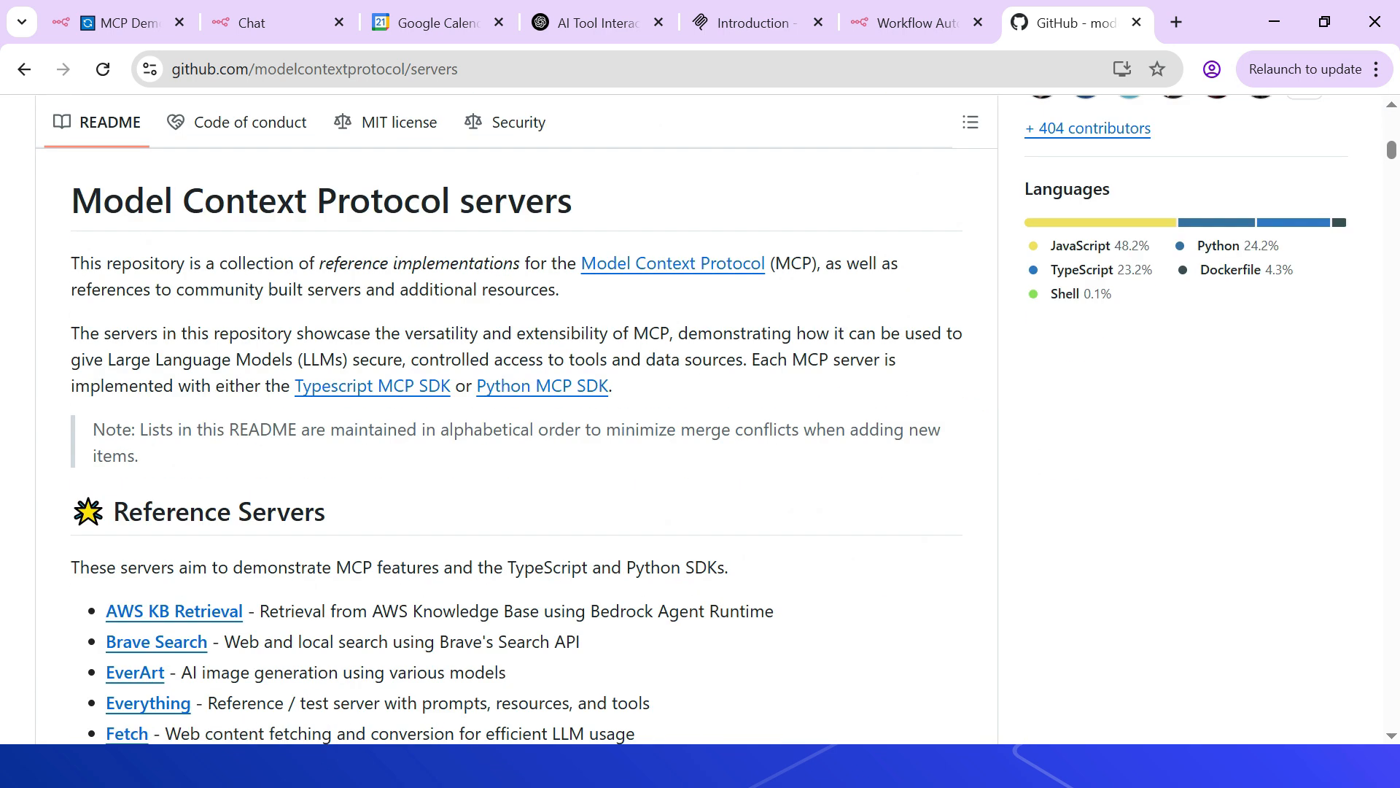
{"action": "left_click", "coordinate": [117, 22]}
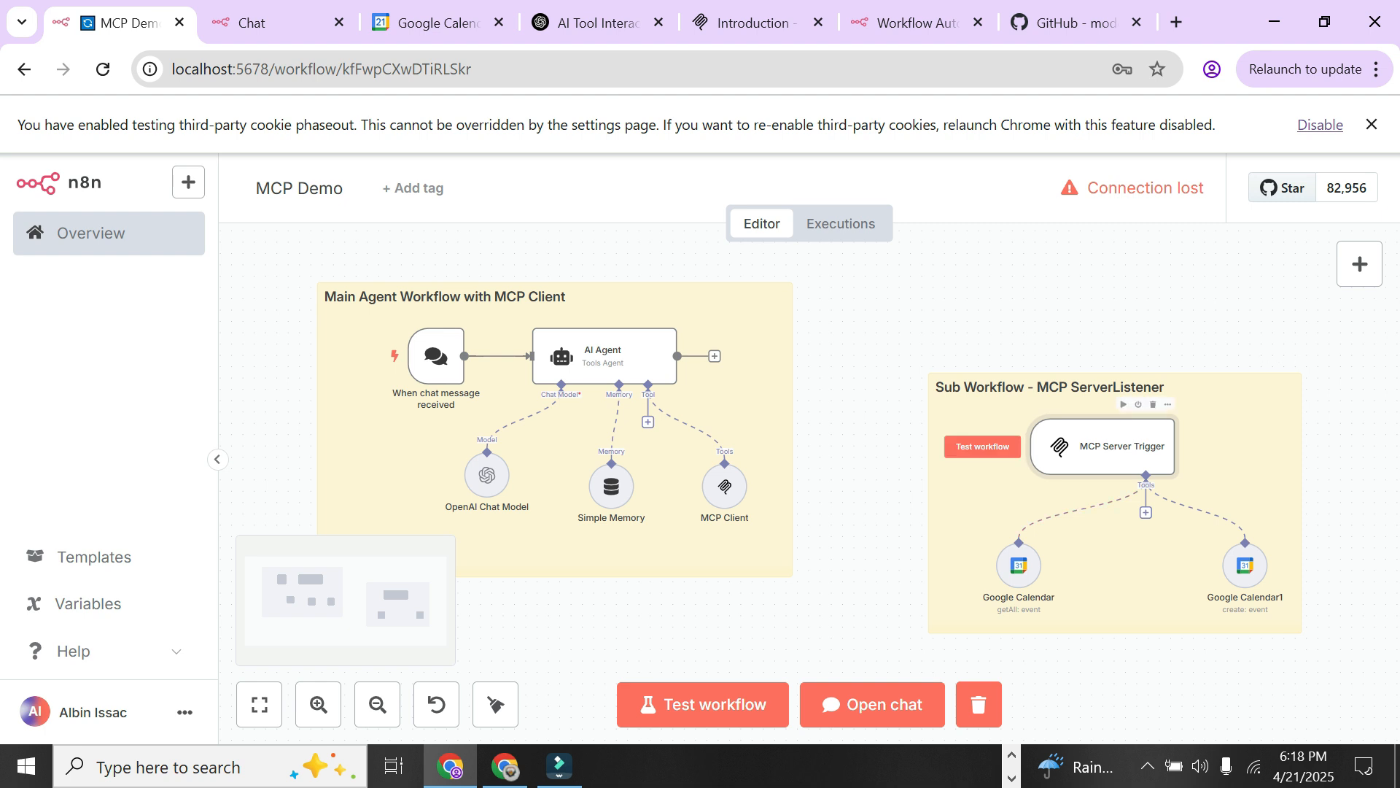
{"action": "double_click", "coordinate": [1100, 446]}
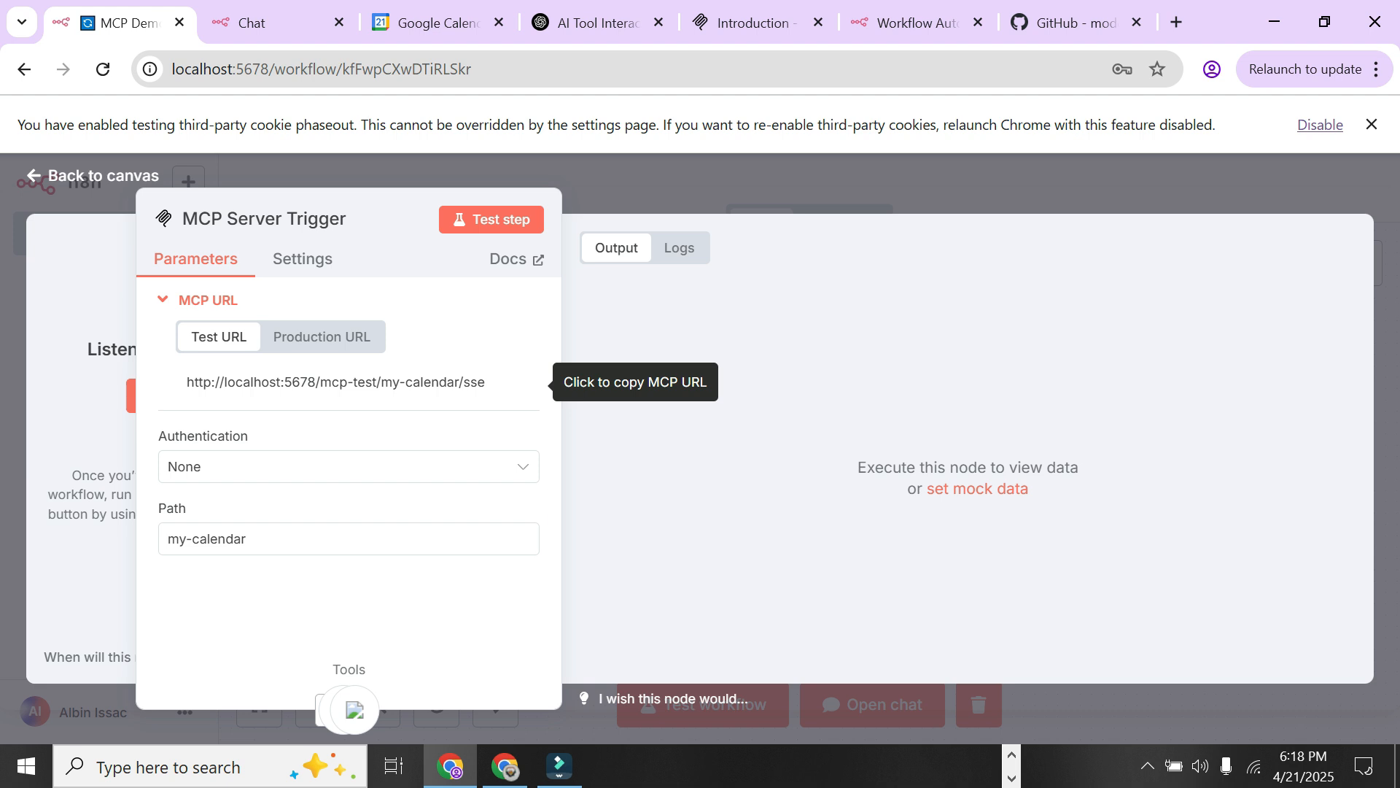
{"action": "left_click", "coordinate": [92, 176]}
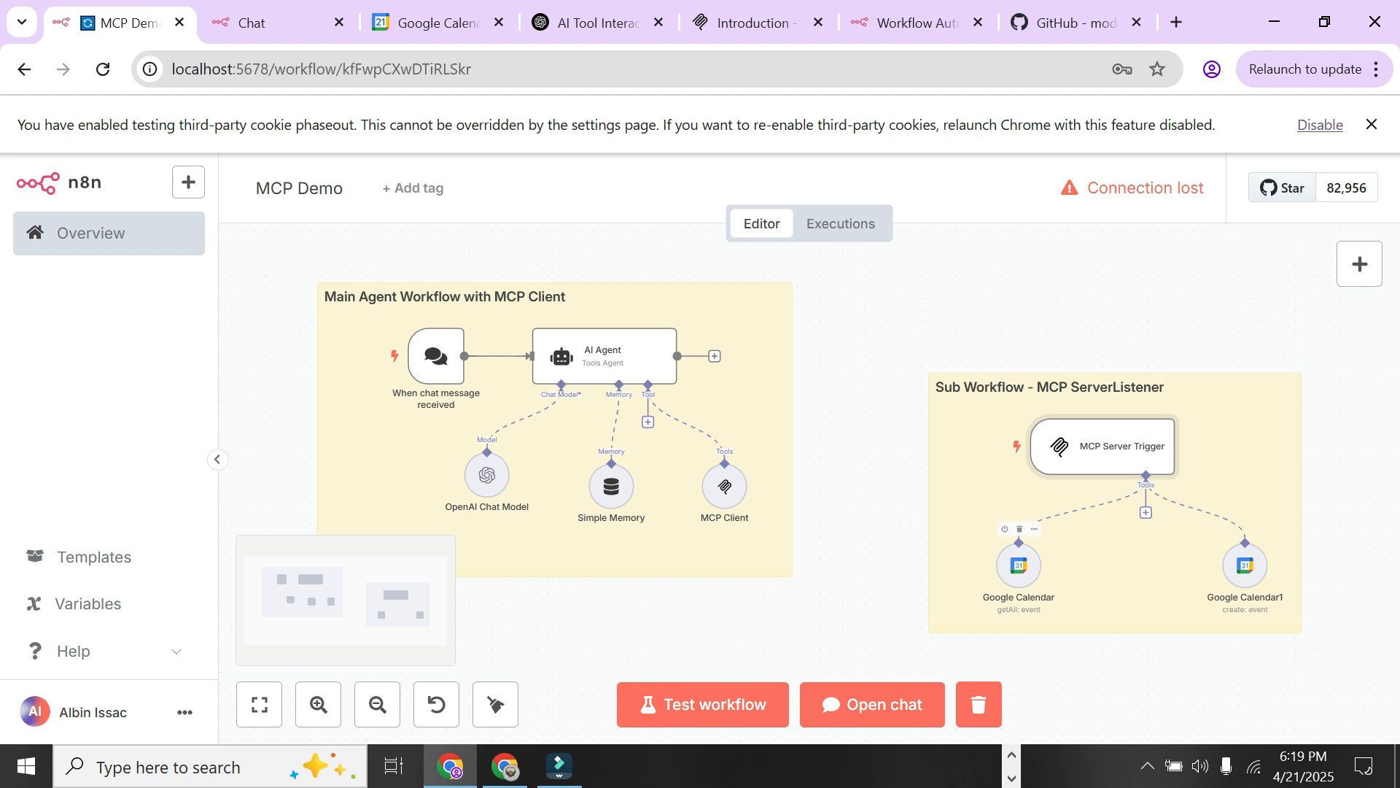
{"action": "double_click", "coordinate": [1019, 566]}
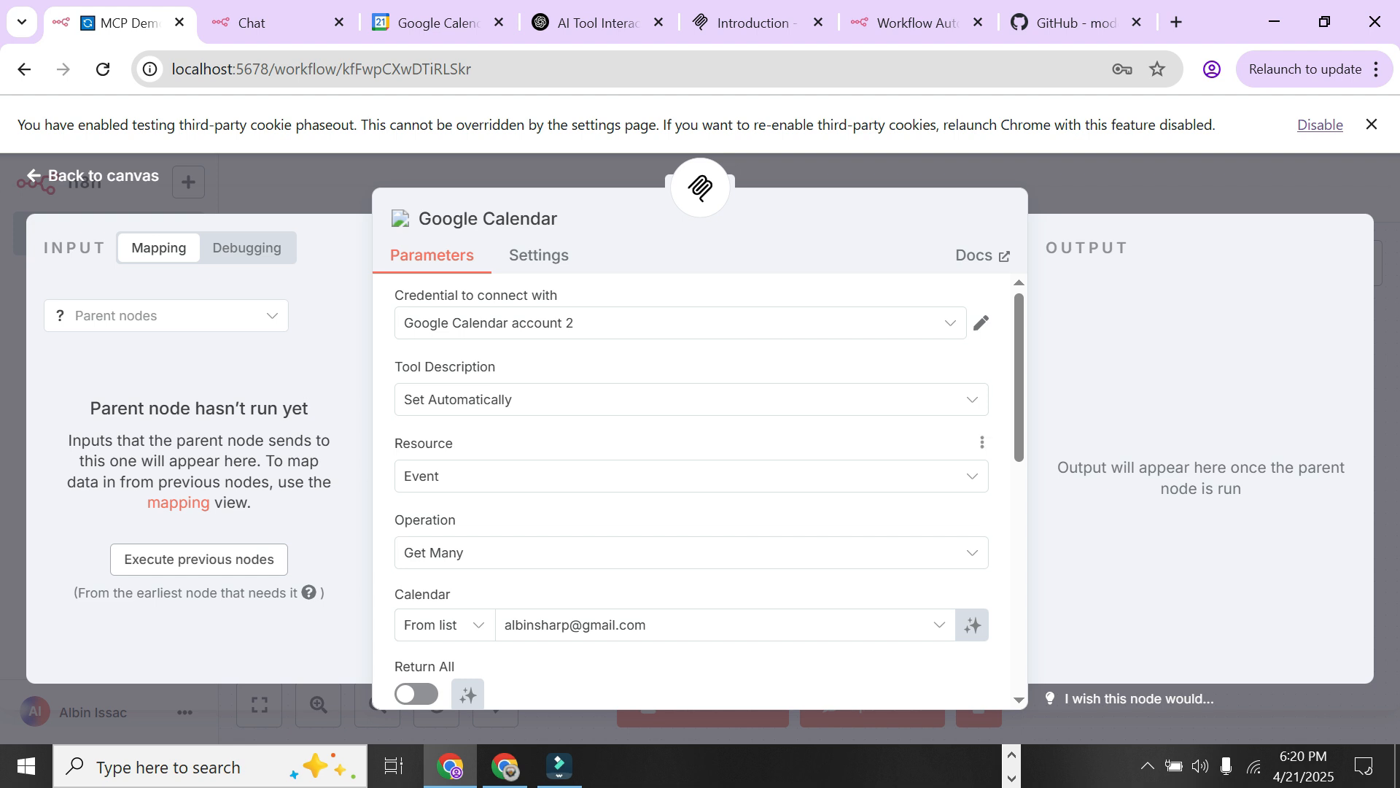
{"action": "scroll", "scroll_direction": "down", "scroll_amount": 3}
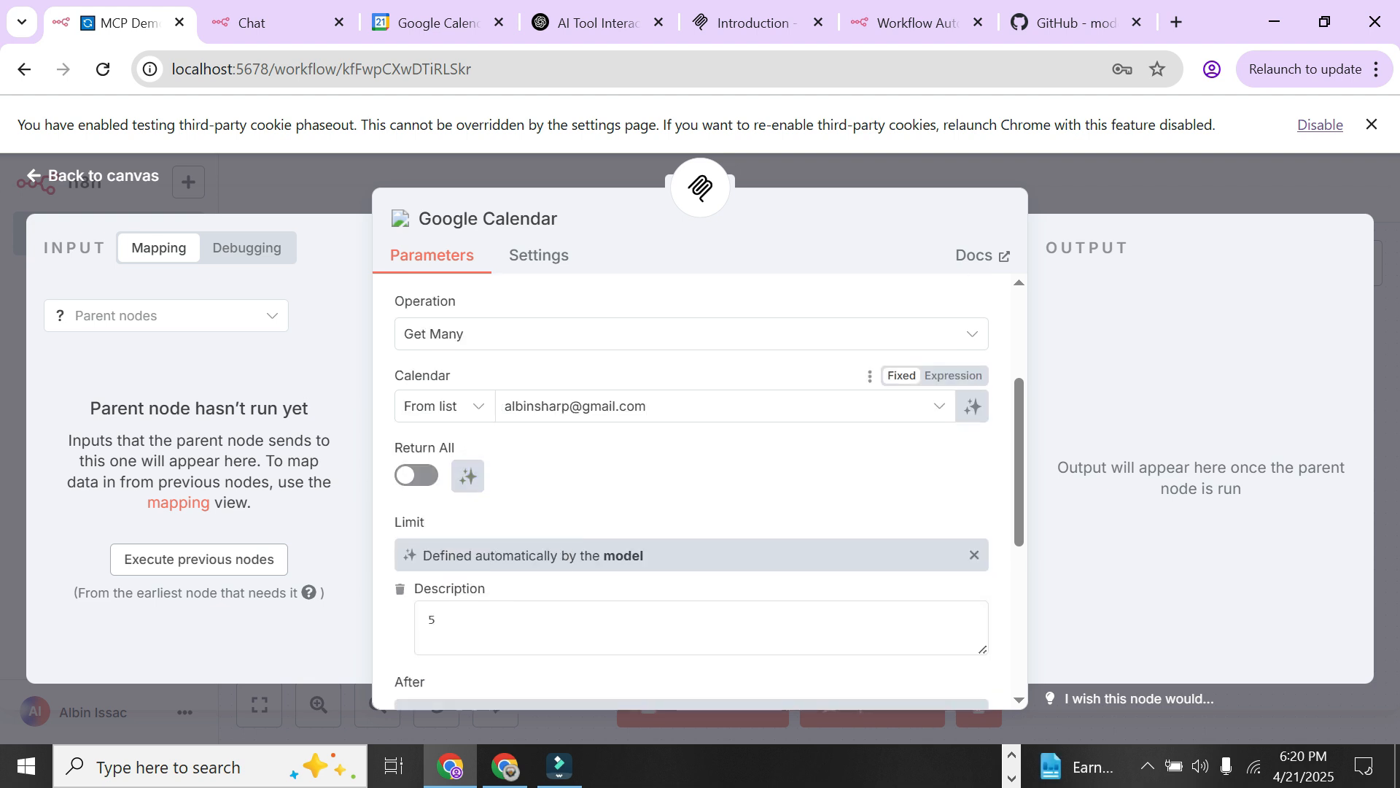
{"action": "scroll", "scroll_direction": "down", "scroll_amount": 3}
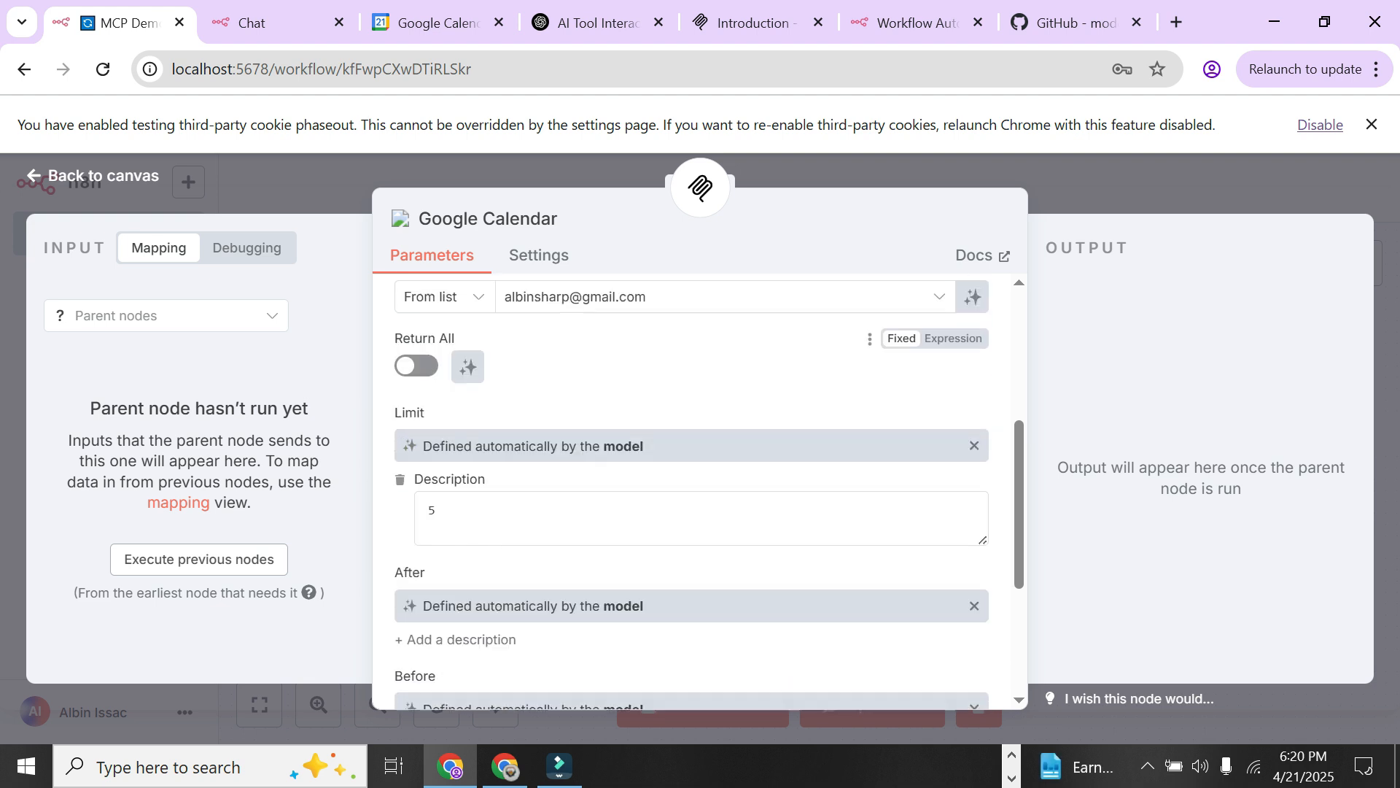
{"action": "scroll", "scroll_direction": "down", "scroll_amount": 3}
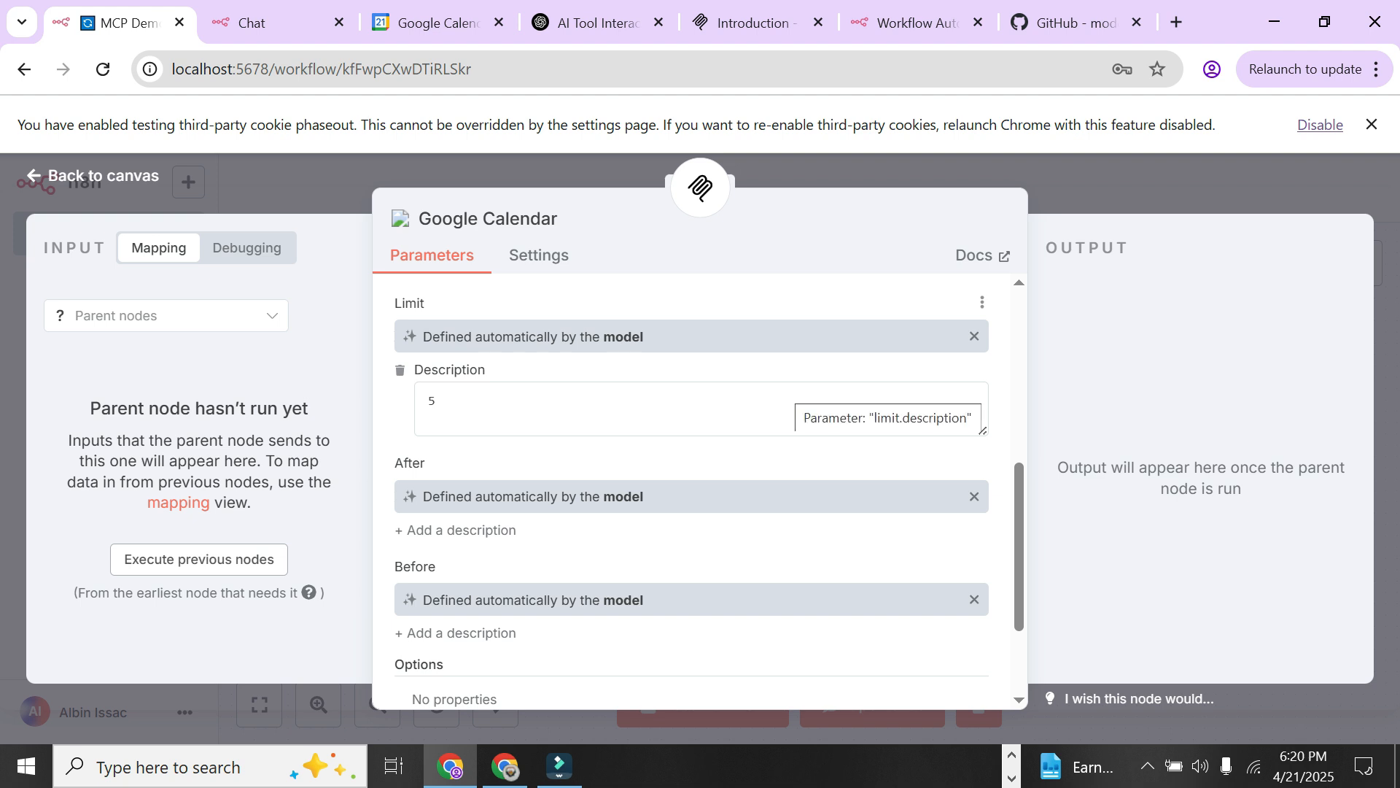
{"action": "scroll", "scroll_direction": "down", "scroll_amount": 3}
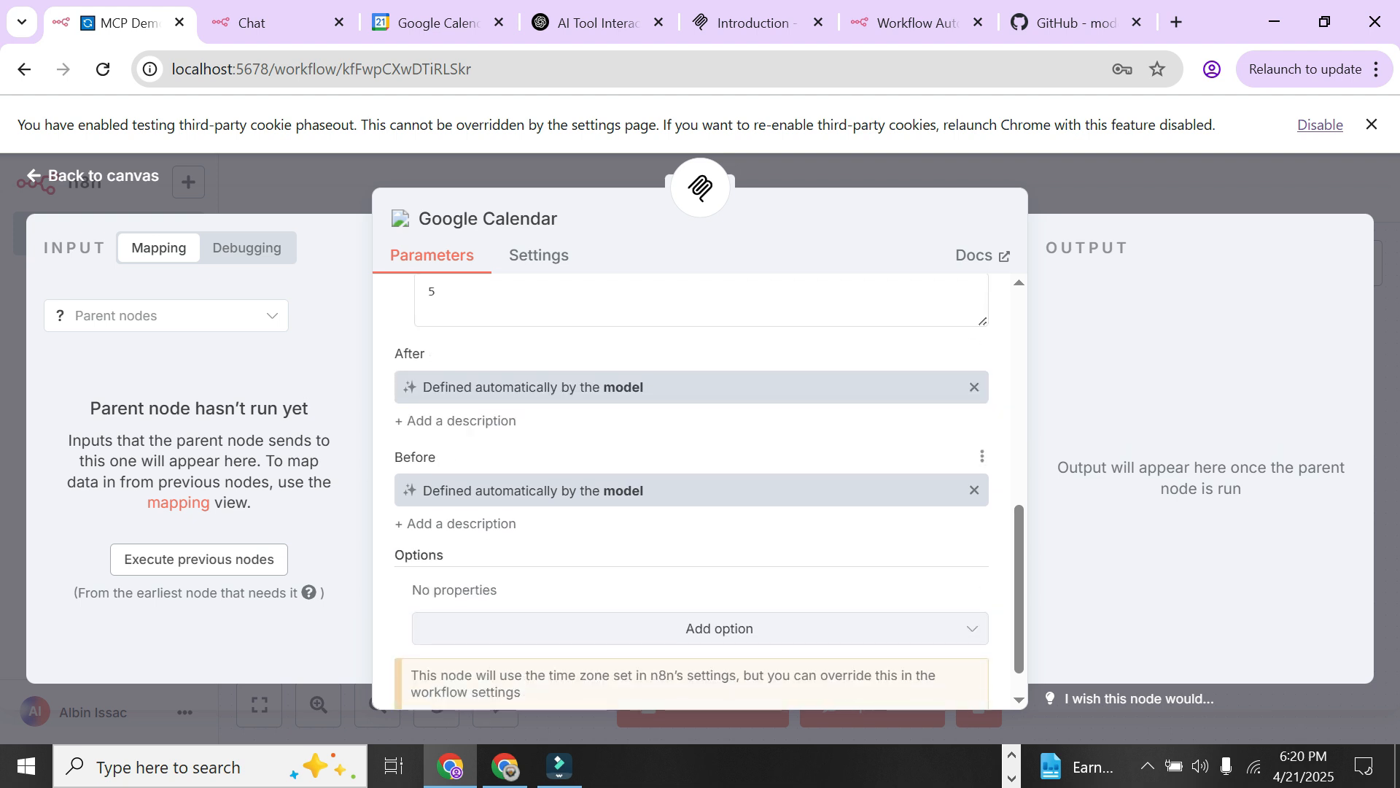
{"action": "scroll", "scroll_direction": "down", "scroll_amount": 3}
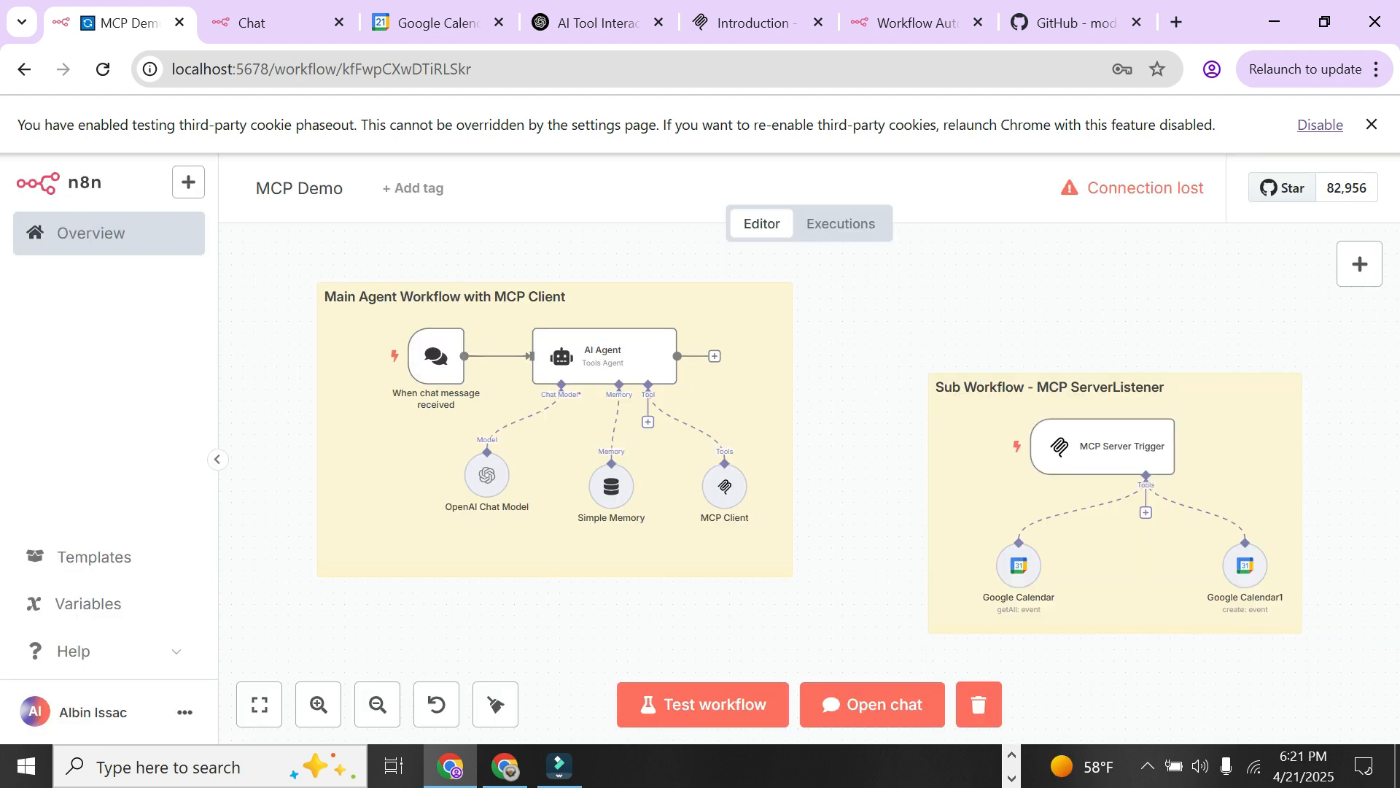
Step: Review Google Calendar1's Create event settings with AI-filled start, end, description and title
{"action": "double_click", "coordinate": [1243, 566]}
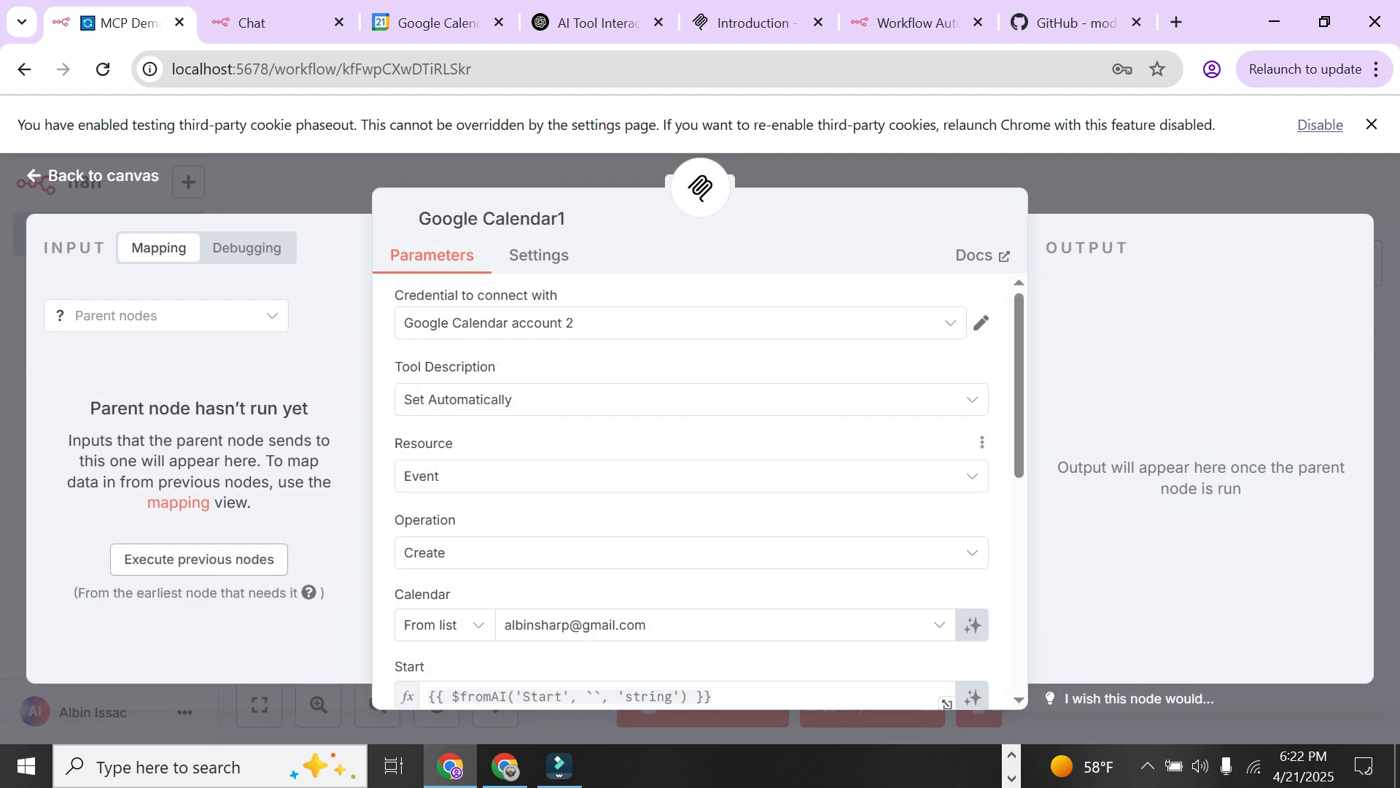
{"action": "scroll", "scroll_direction": "down", "scroll_amount": 3}
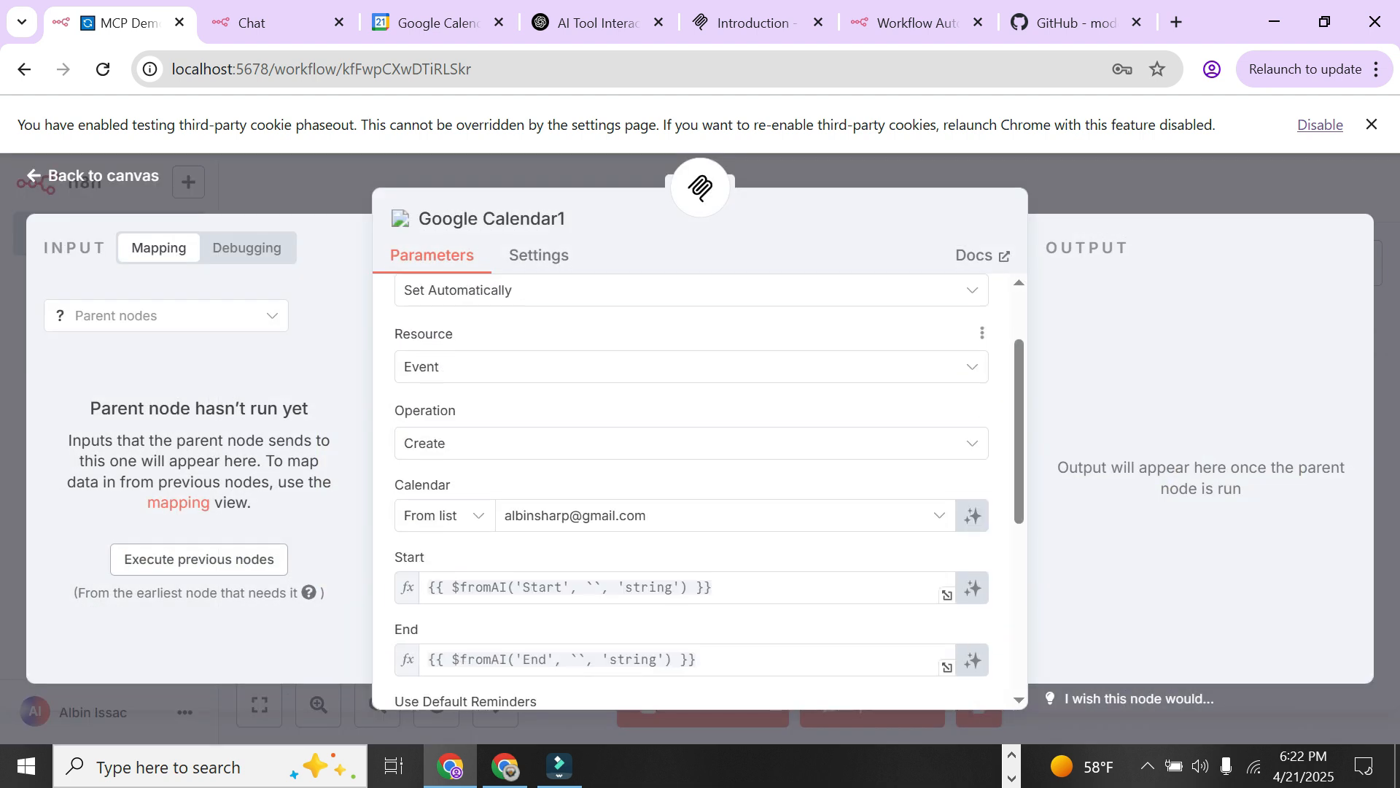
{"action": "scroll", "scroll_direction": "down", "scroll_amount": 3}
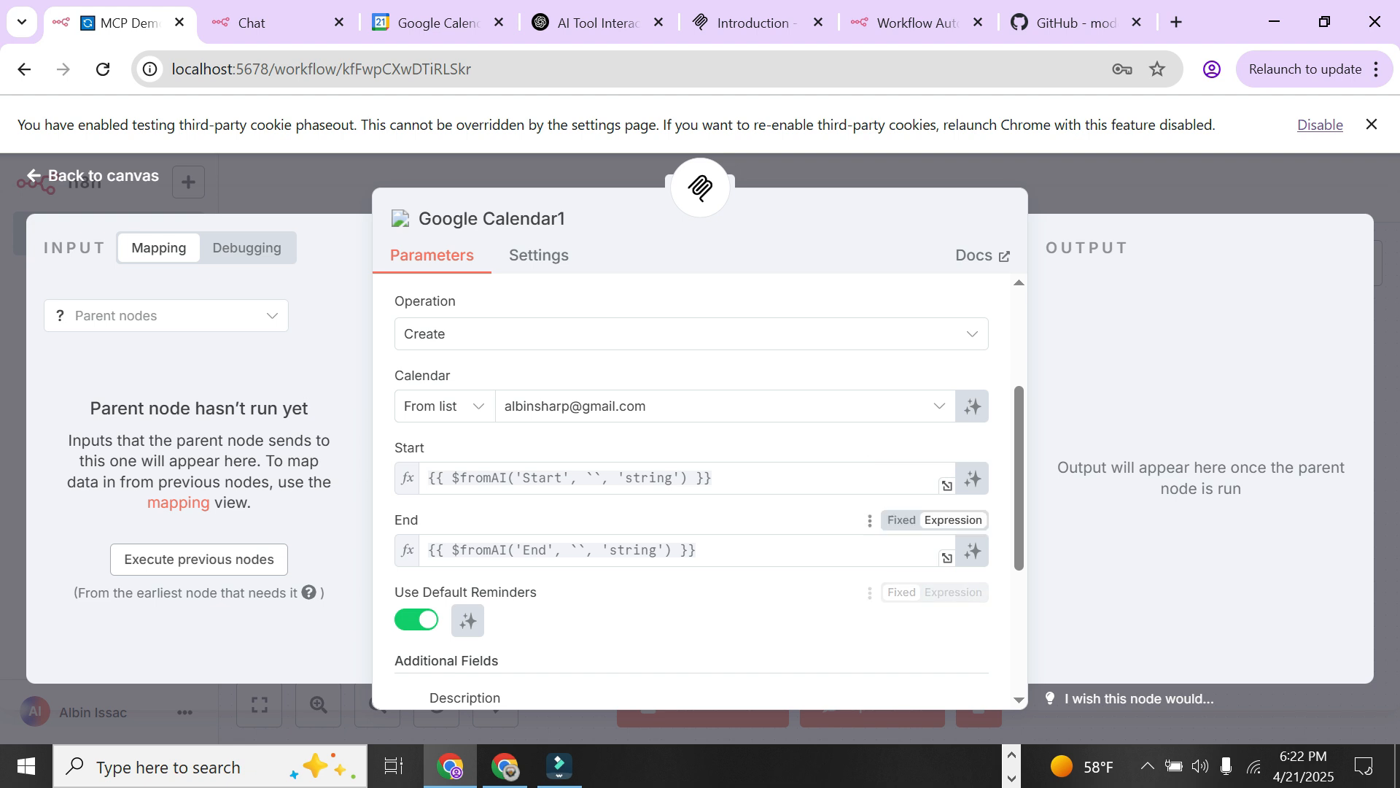
{"action": "scroll", "scroll_direction": "down", "scroll_amount": 3}
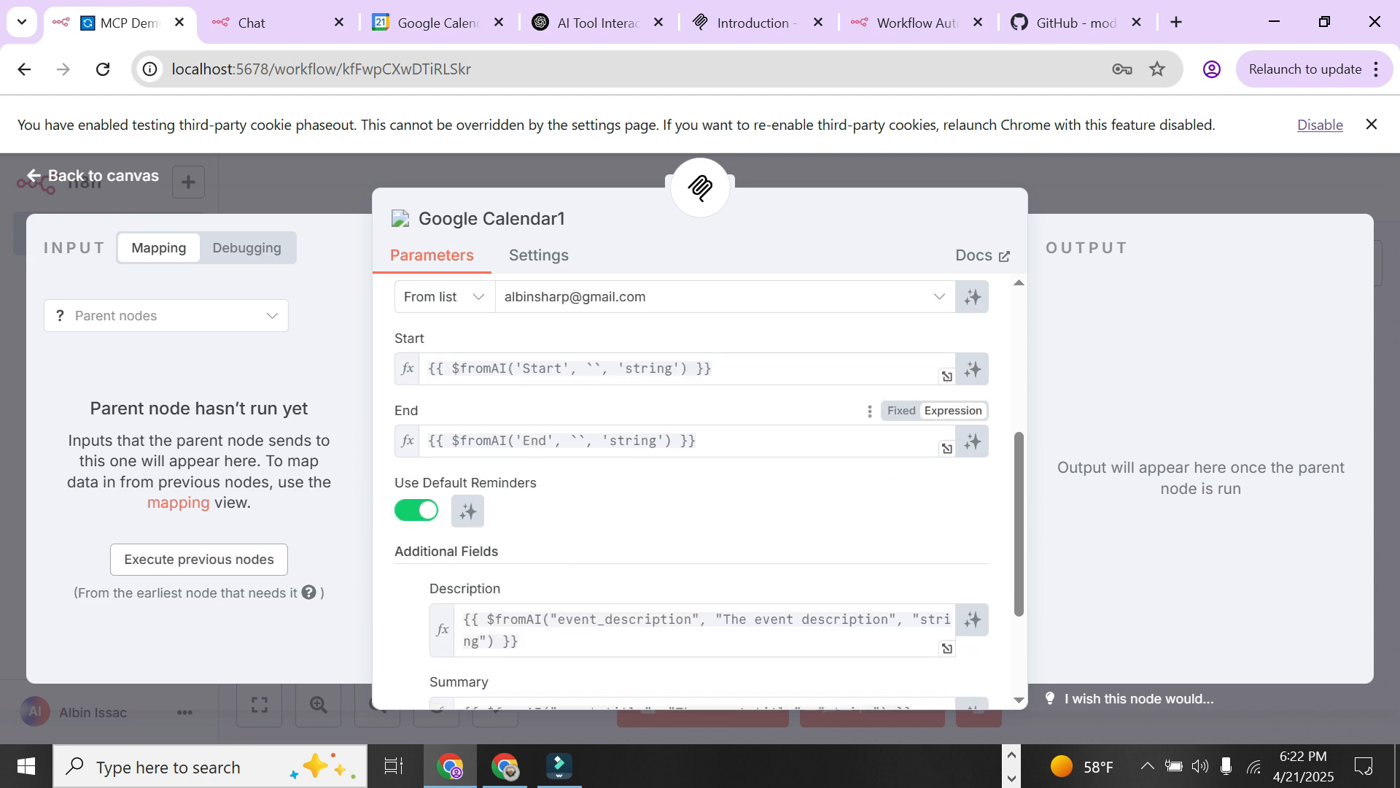
{"action": "scroll", "scroll_direction": "down", "scroll_amount": 3}
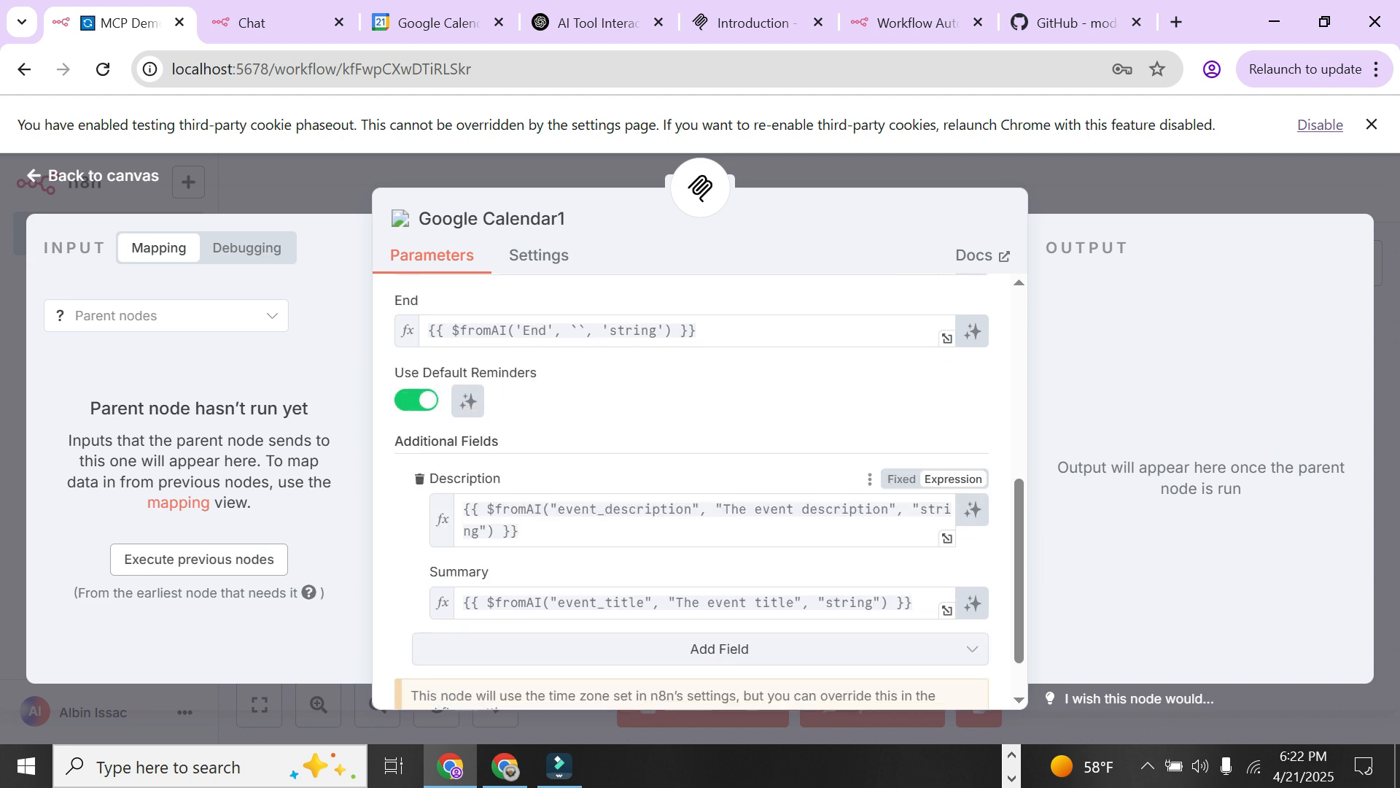
{"action": "scroll", "scroll_direction": "down", "scroll_amount": 3}
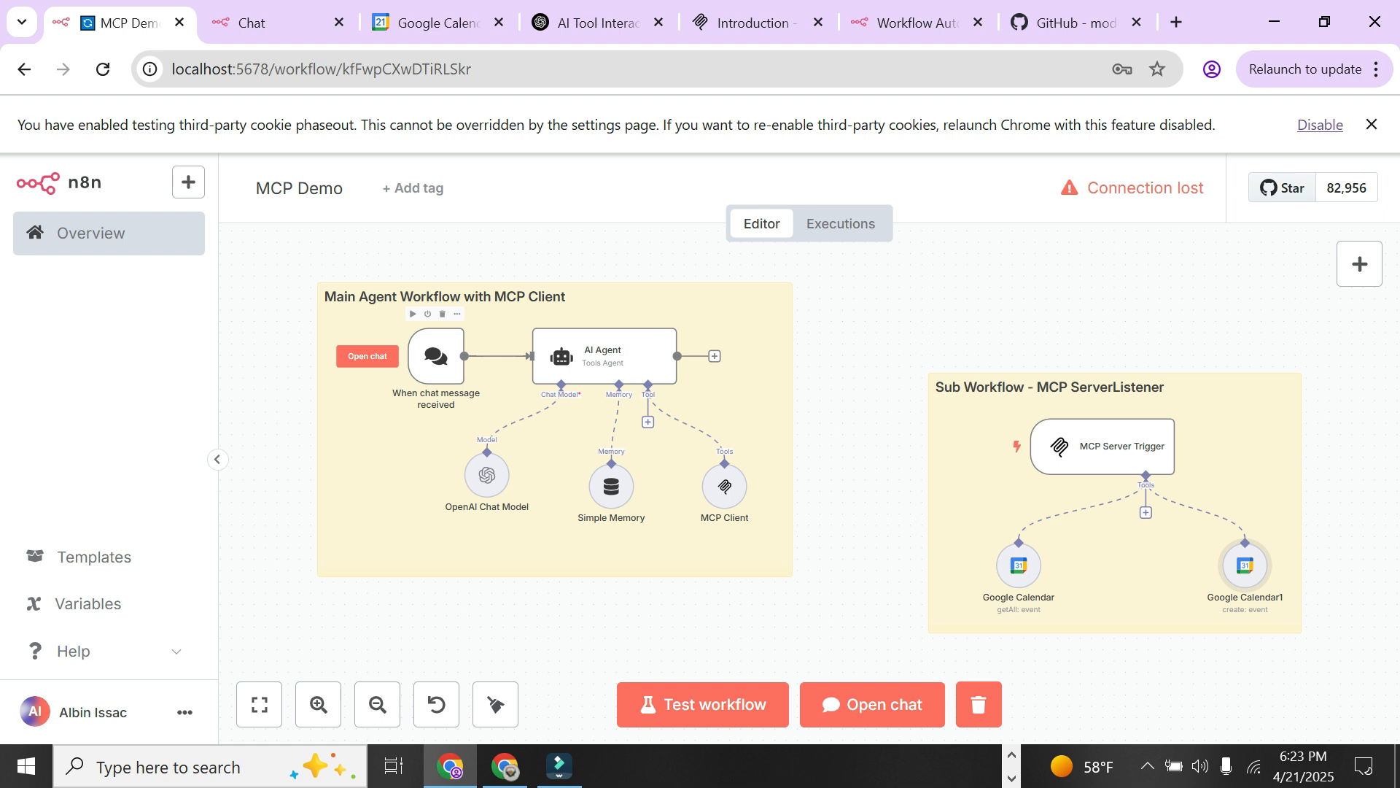
Step: Review the chat trigger's hosted chat URL, then show the AI Agent's system message settings
{"action": "double_click", "coordinate": [436, 356]}
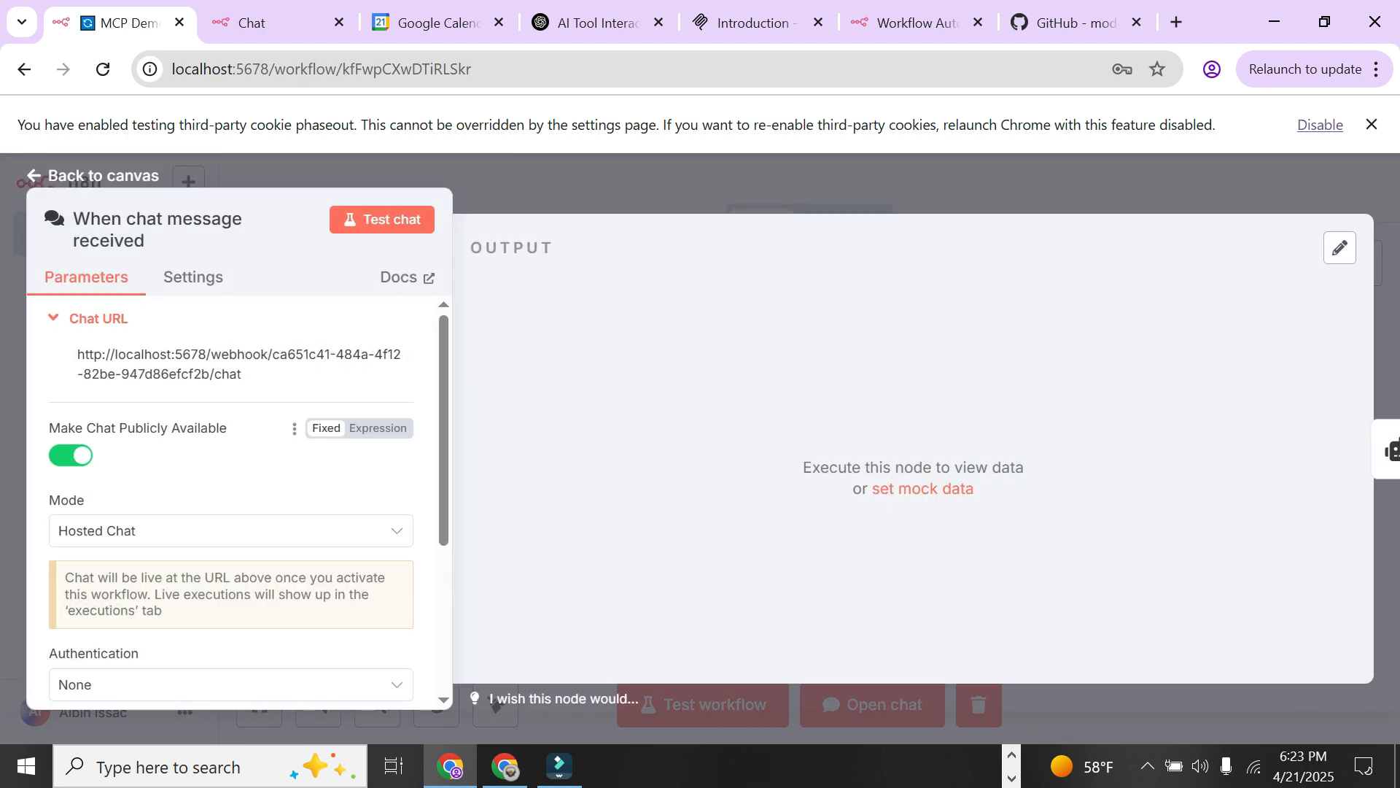
{"action": "mouse_move", "coordinate": [236, 363]}
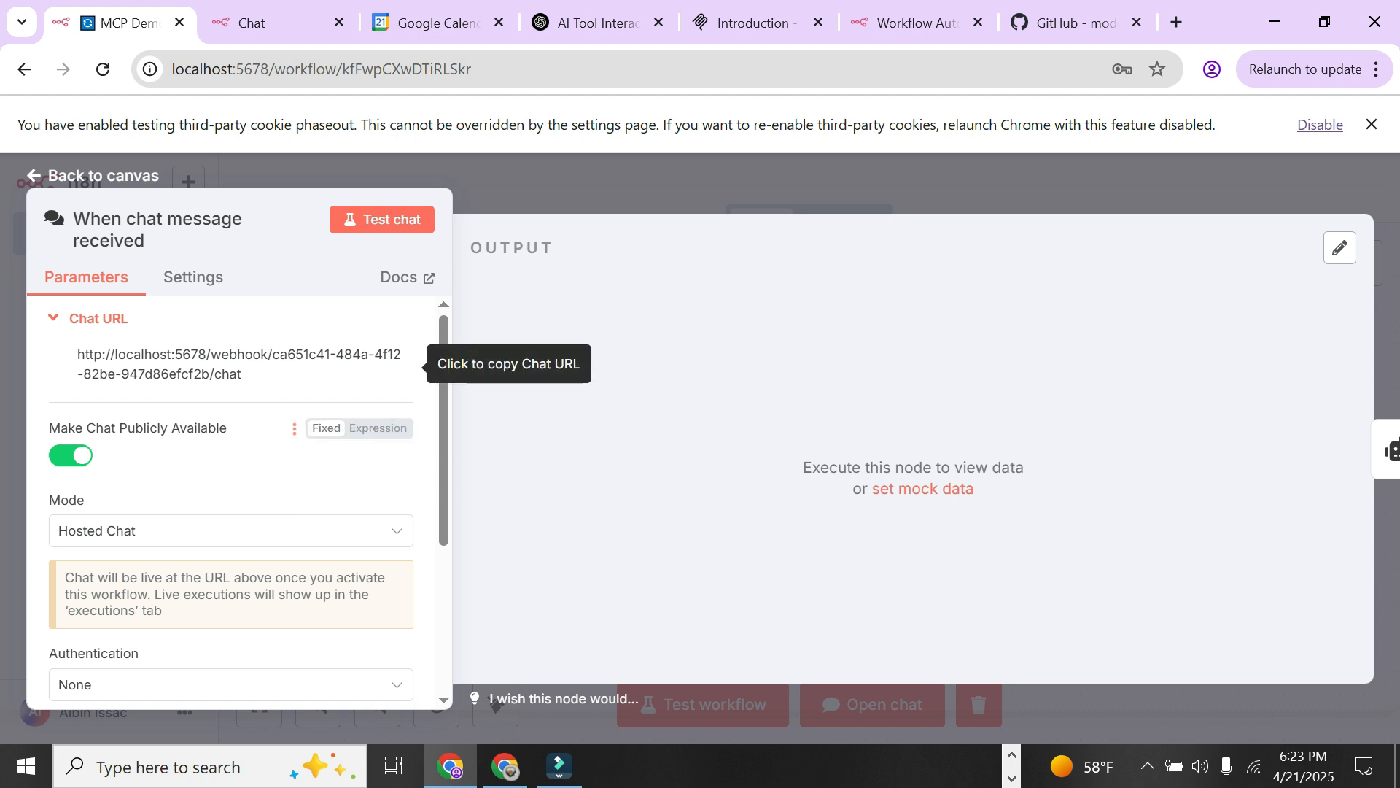
{"action": "scroll", "scroll_direction": "down", "scroll_amount": 3}
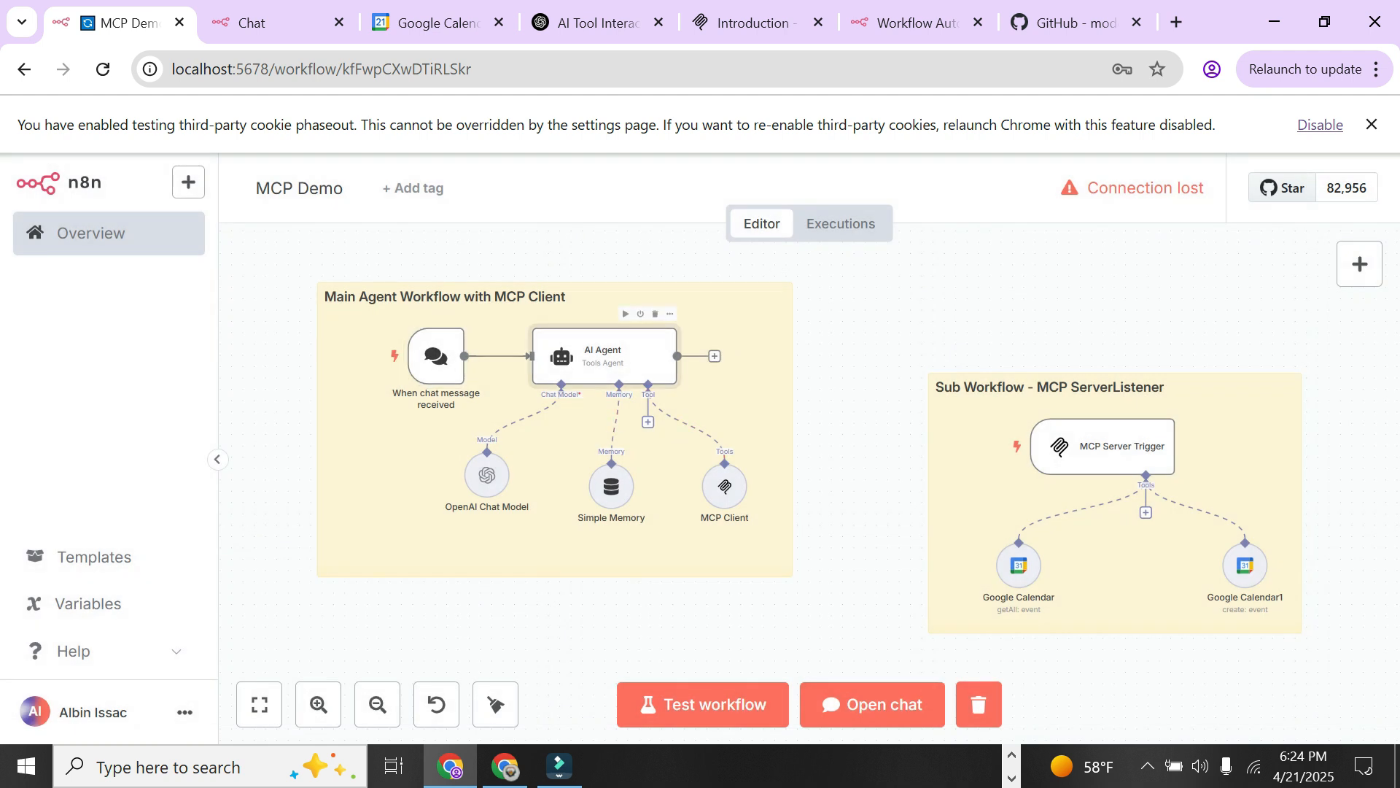
{"action": "double_click", "coordinate": [604, 356]}
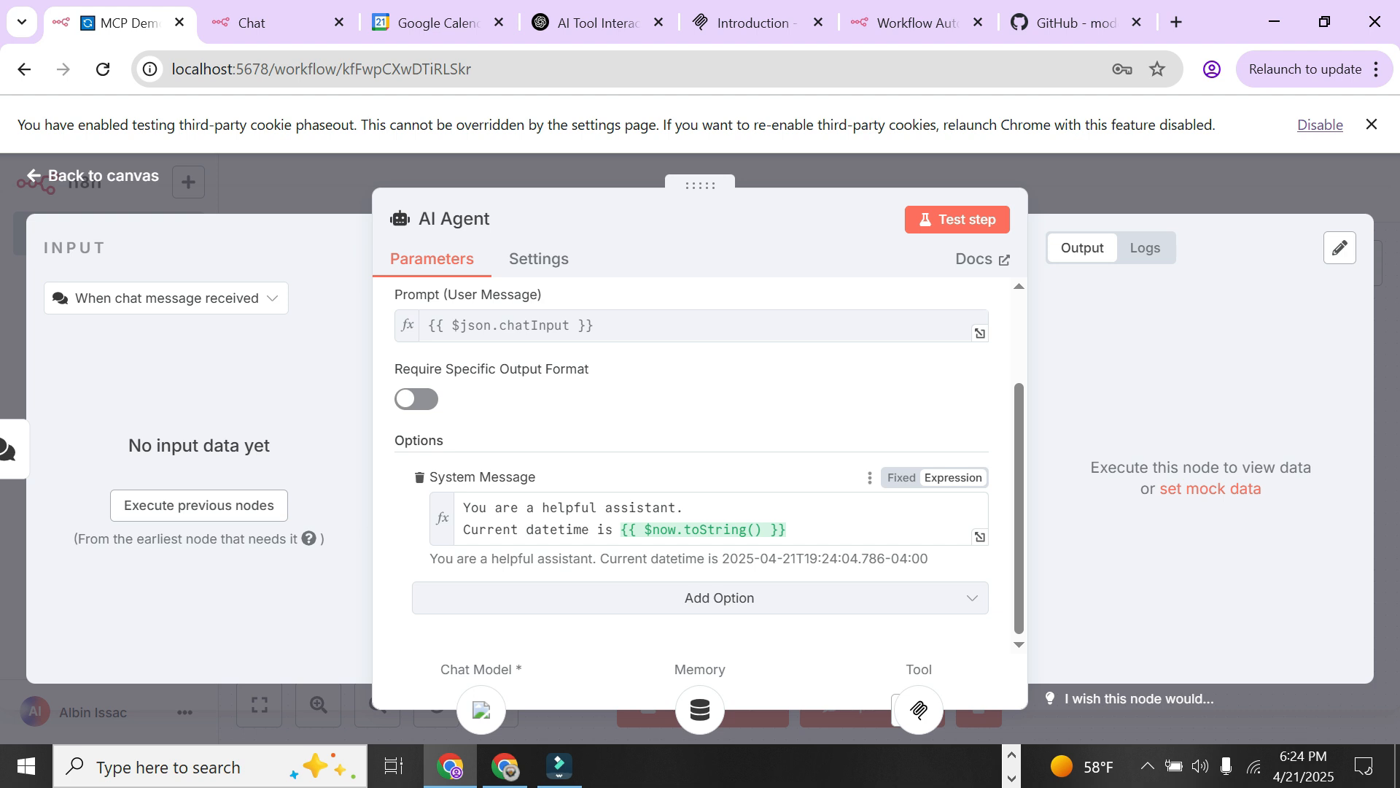
Step: Show the MCP Client's settings with its SSE endpoint for the my-calendar server
{"action": "left_click", "coordinate": [101, 175]}
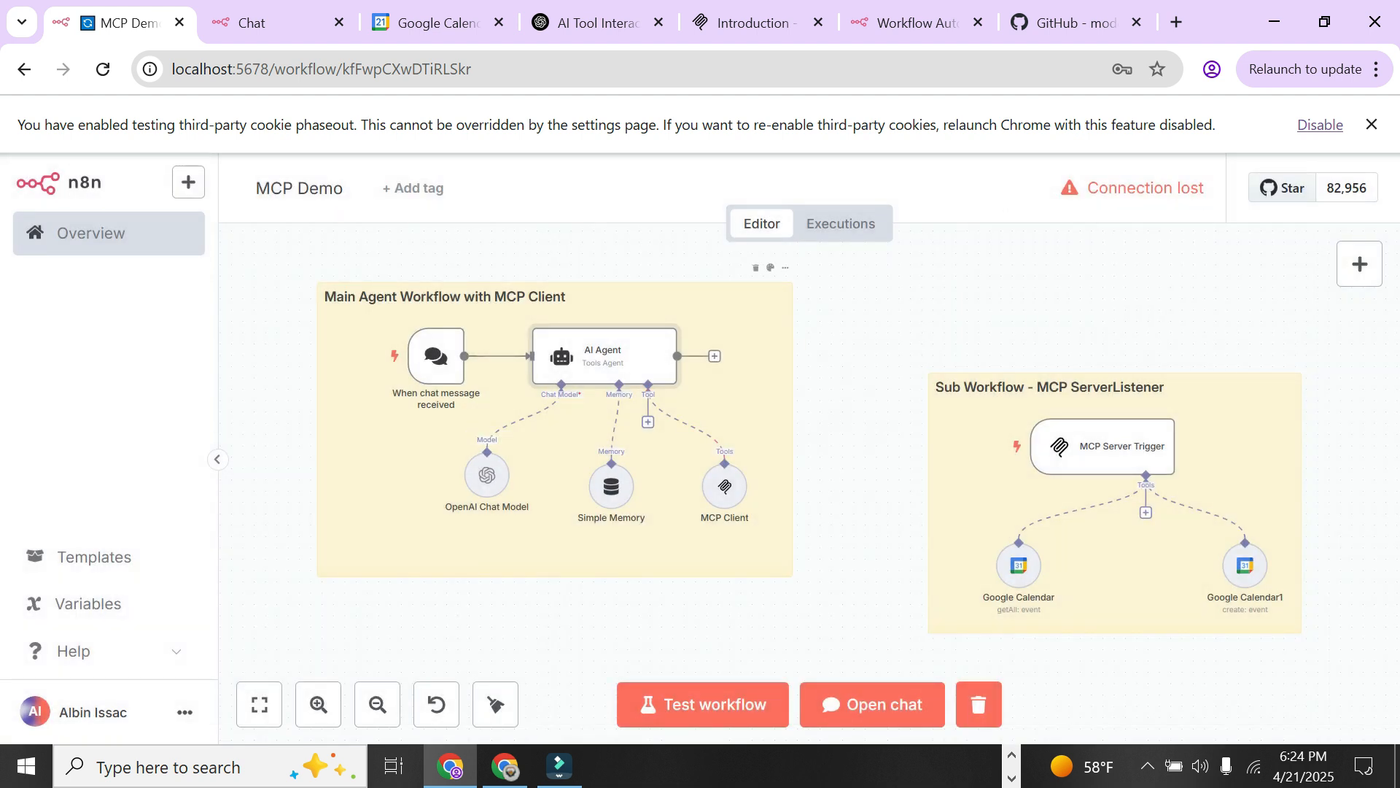
{"action": "double_click", "coordinate": [486, 474]}
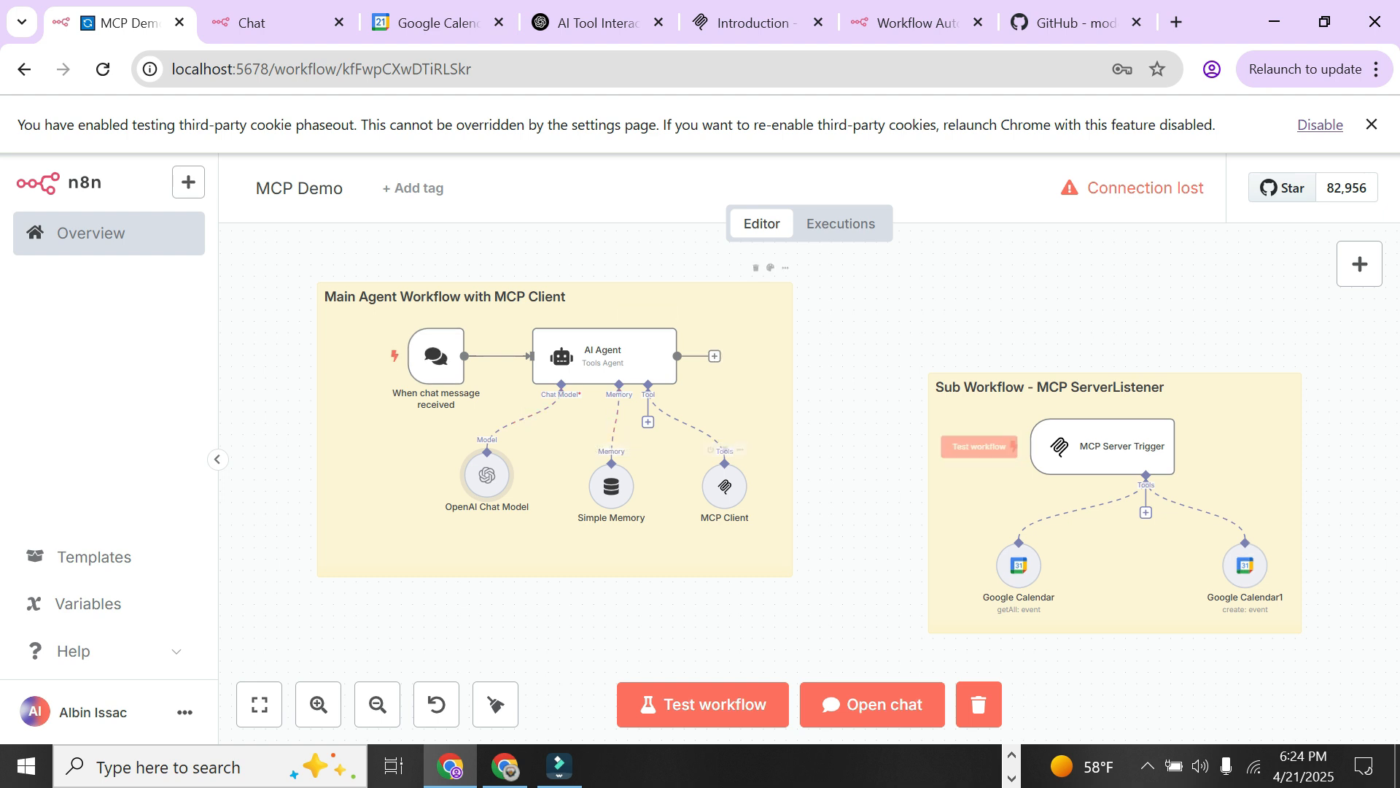
{"action": "double_click", "coordinate": [724, 484]}
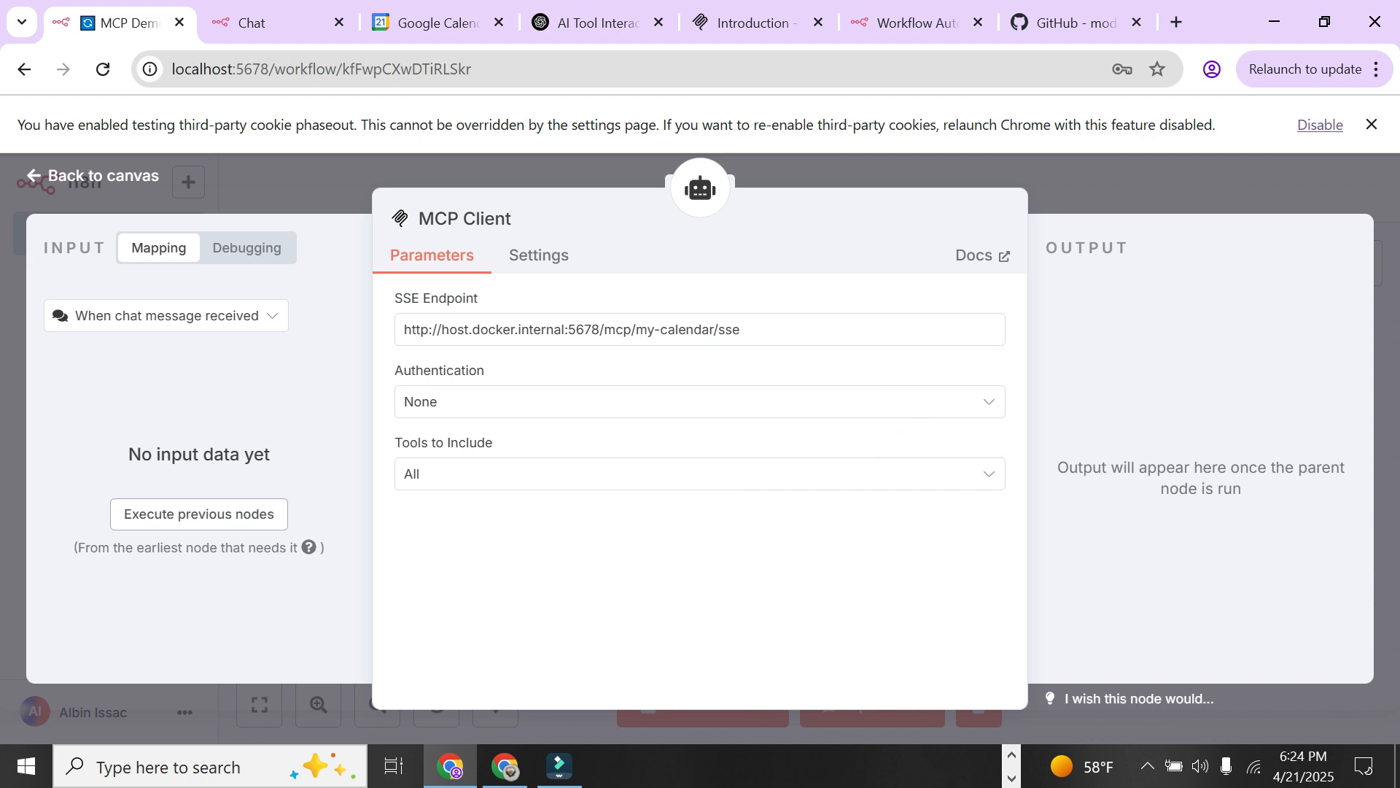
Step: Try the MCP Client's Selected and All Except tool-inclusion choices, then return to the canvas
{"action": "left_click", "coordinate": [699, 473]}
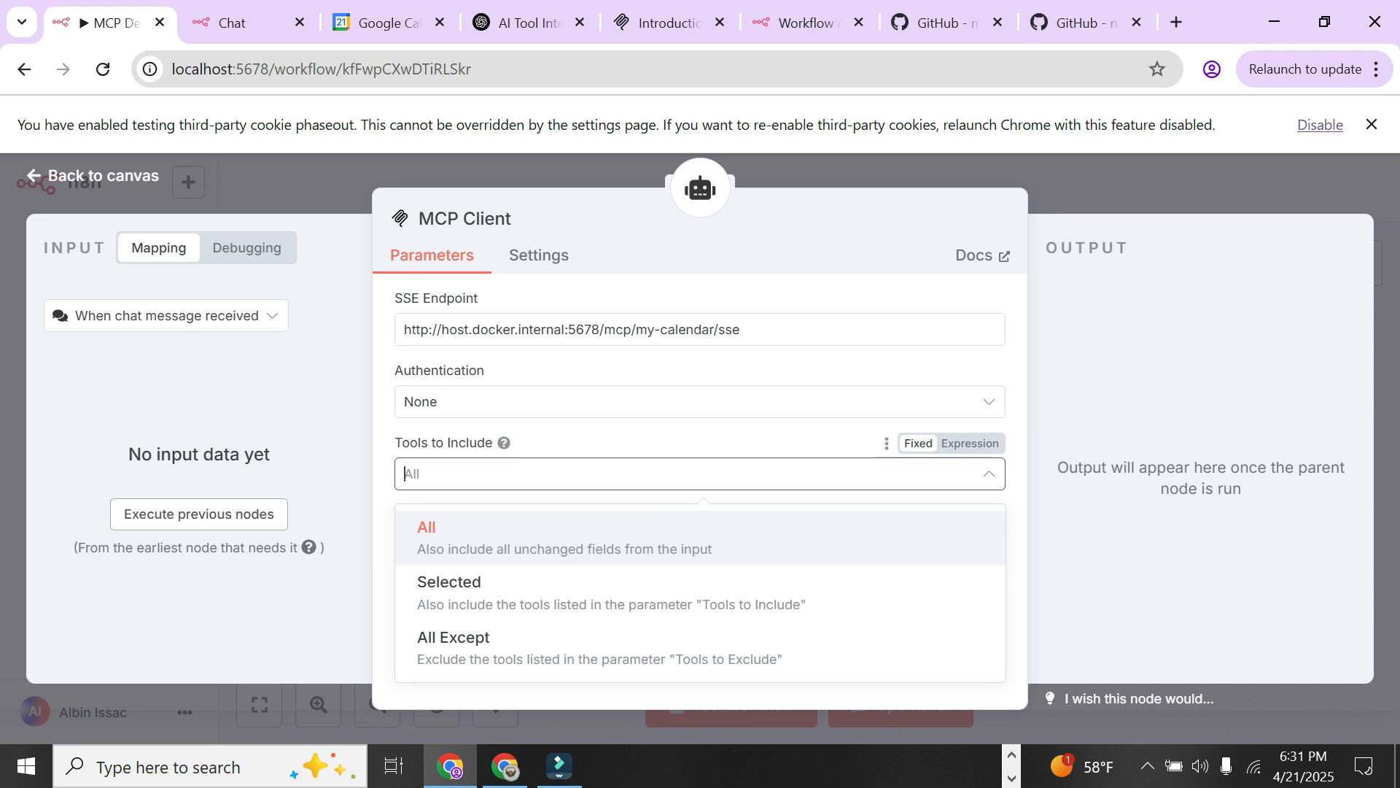
{"action": "left_click", "coordinate": [447, 582]}
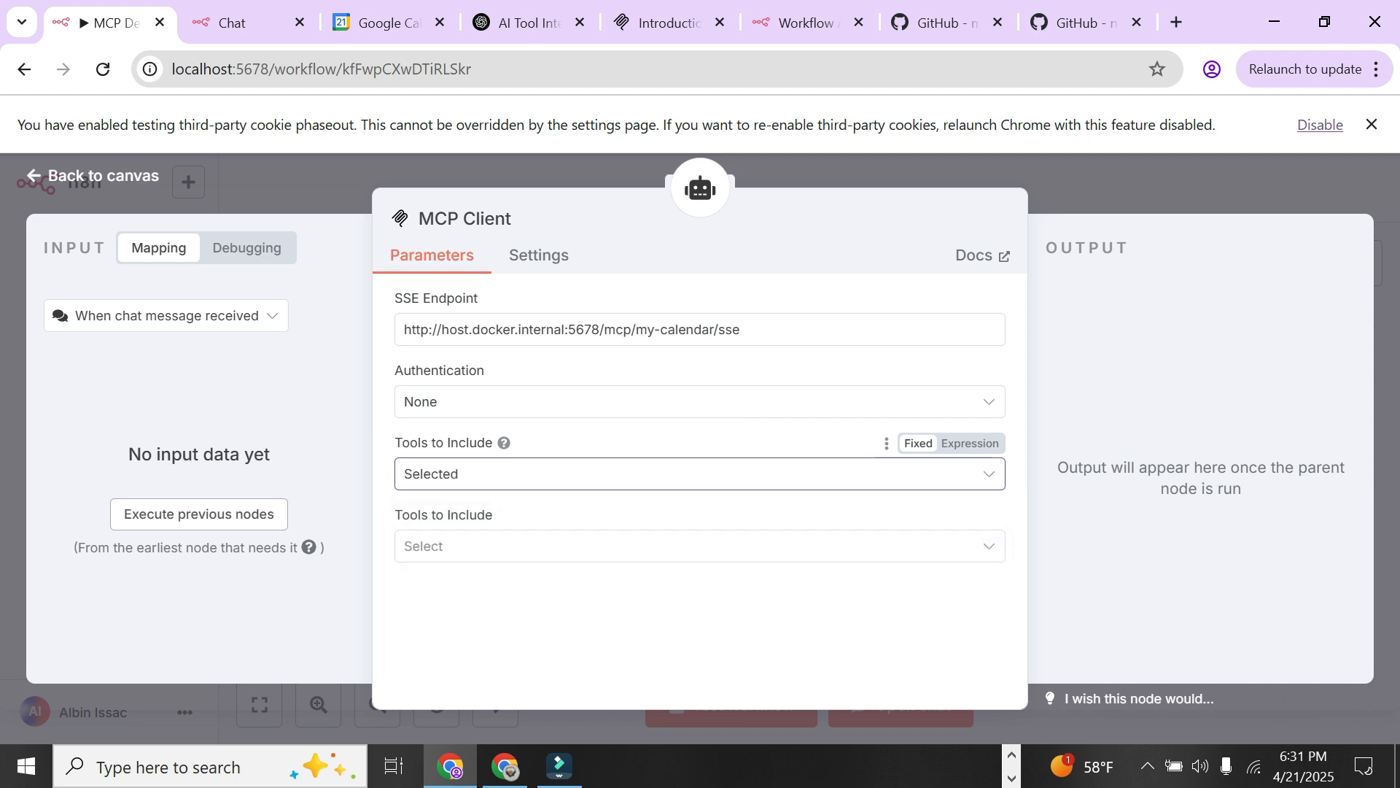
{"action": "left_click", "coordinate": [699, 546]}
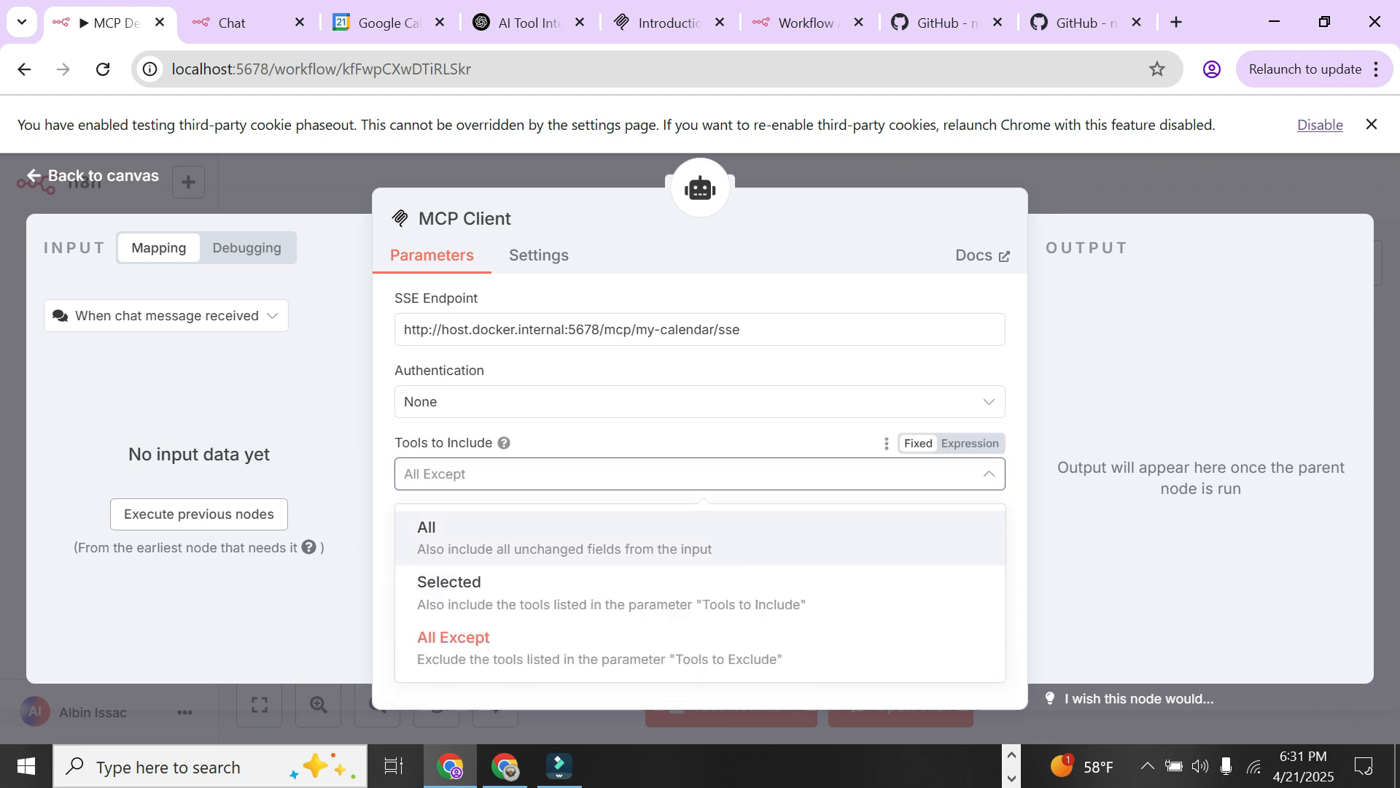
{"action": "left_click", "coordinate": [452, 638]}
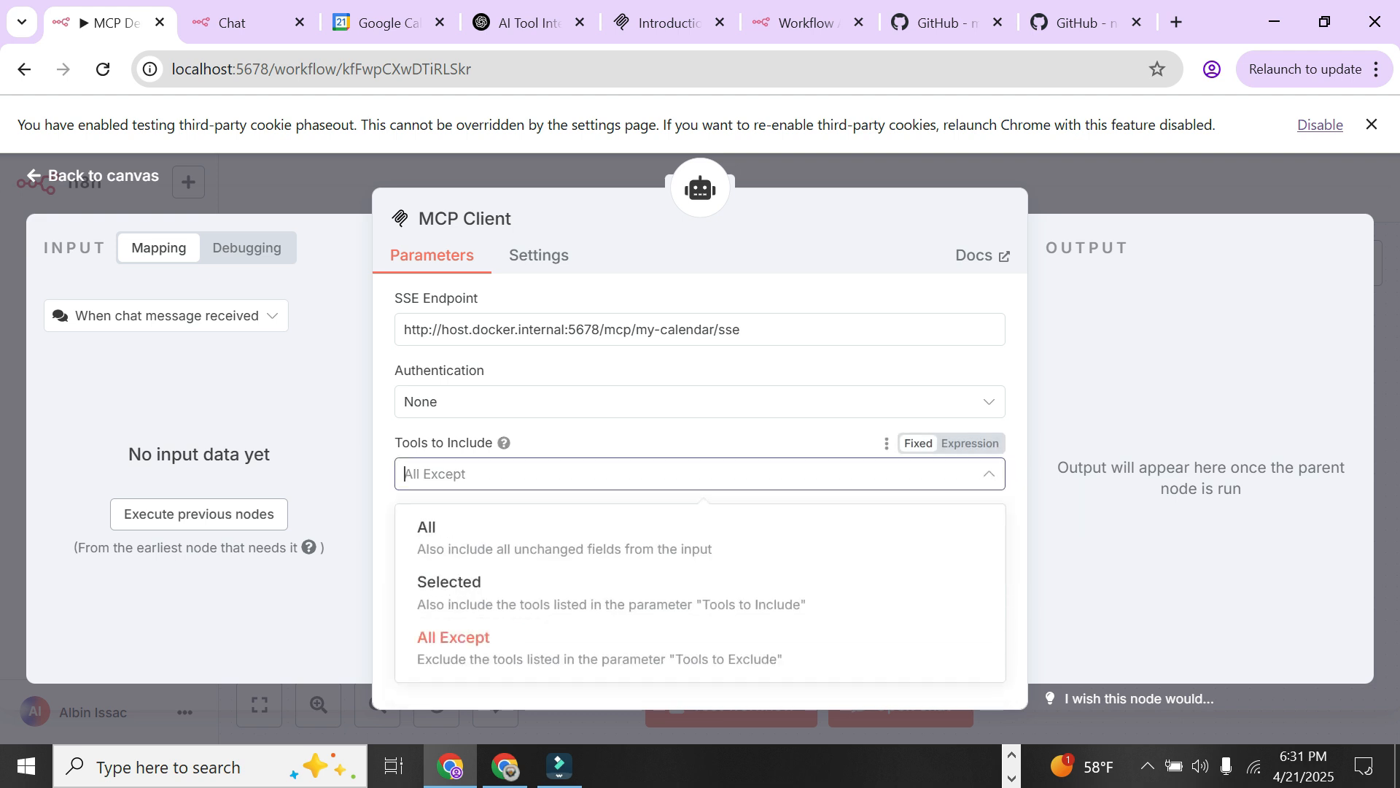
{"action": "left_click", "coordinate": [90, 175]}
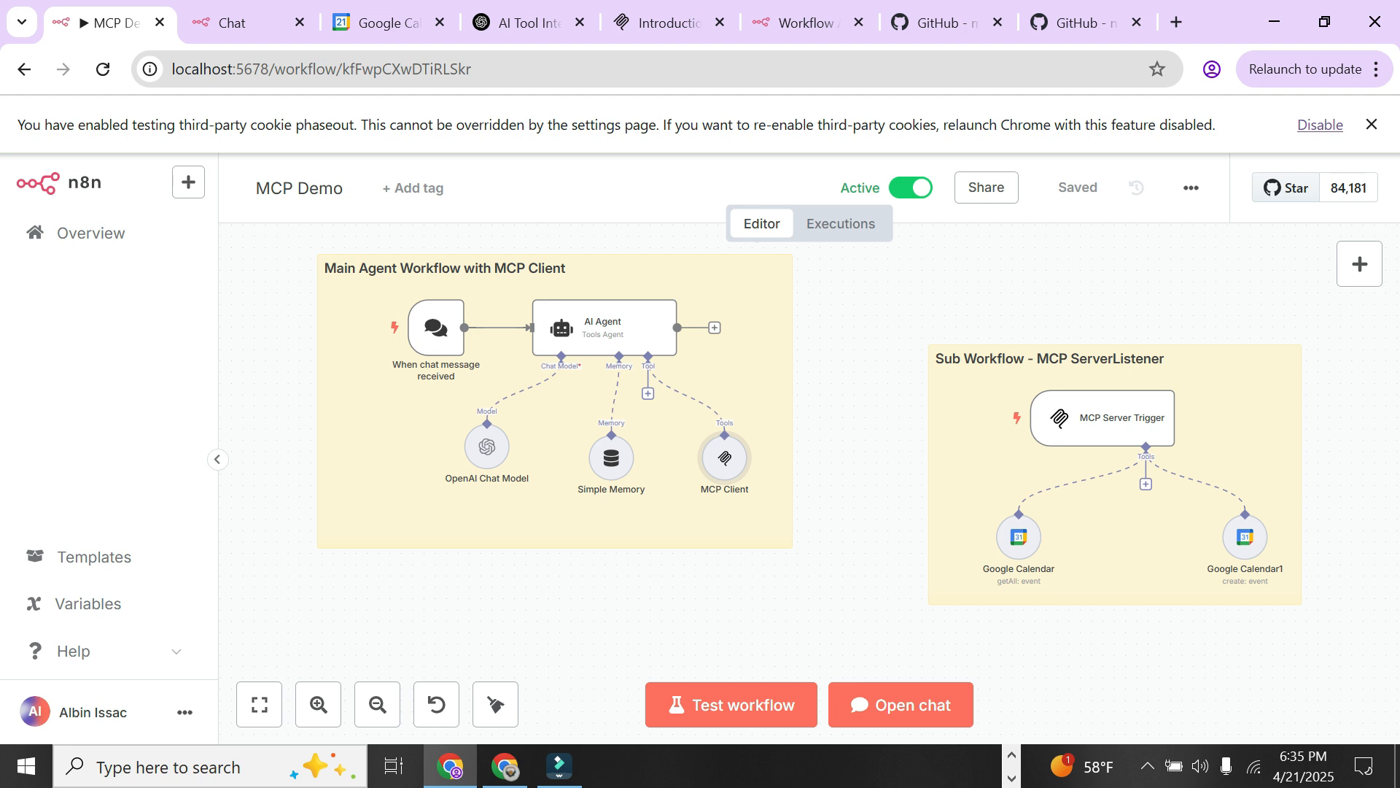
{"action": "mouse_move", "coordinate": [910, 188]}
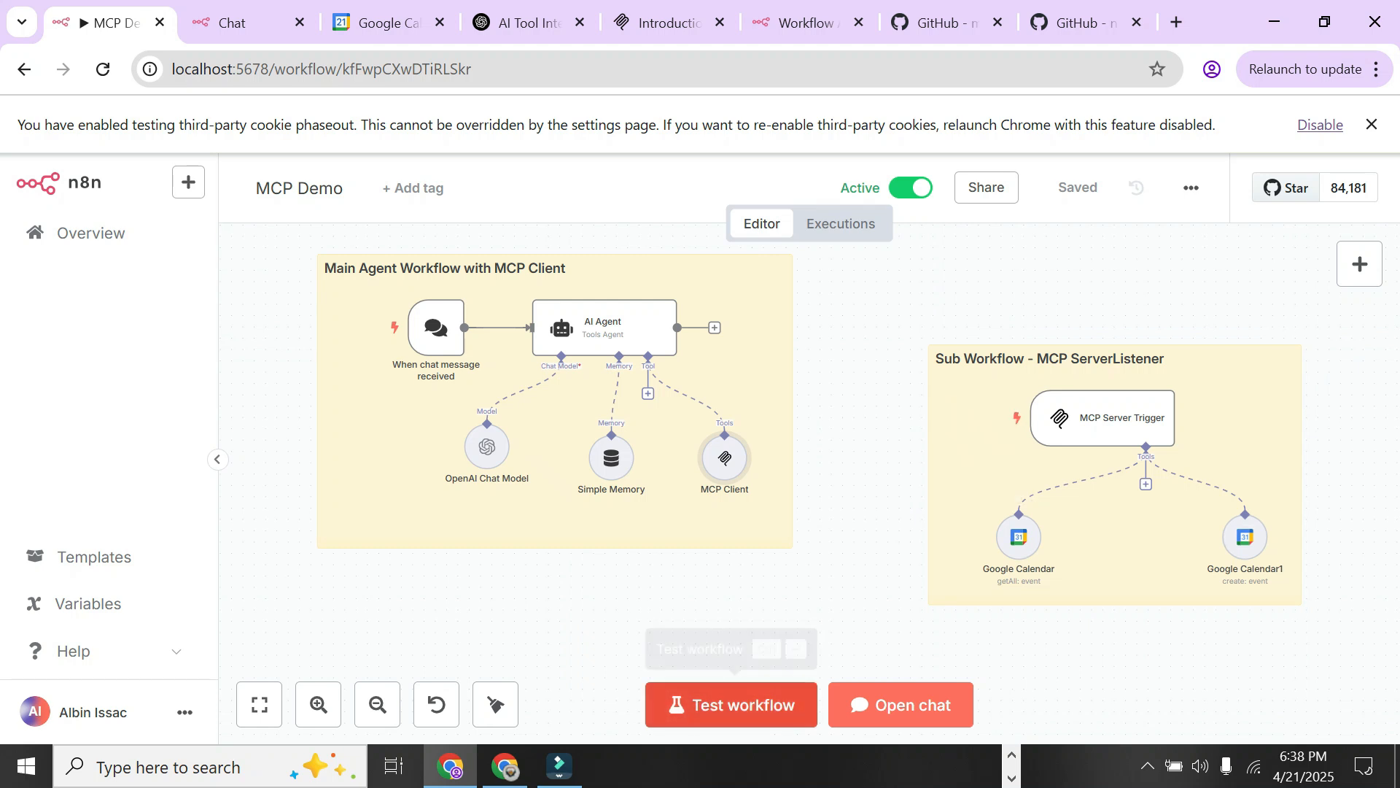
Step: Switch to the Notepad++ notes holding the two event requests and today's-events question
{"action": "left_click", "coordinate": [730, 705]}
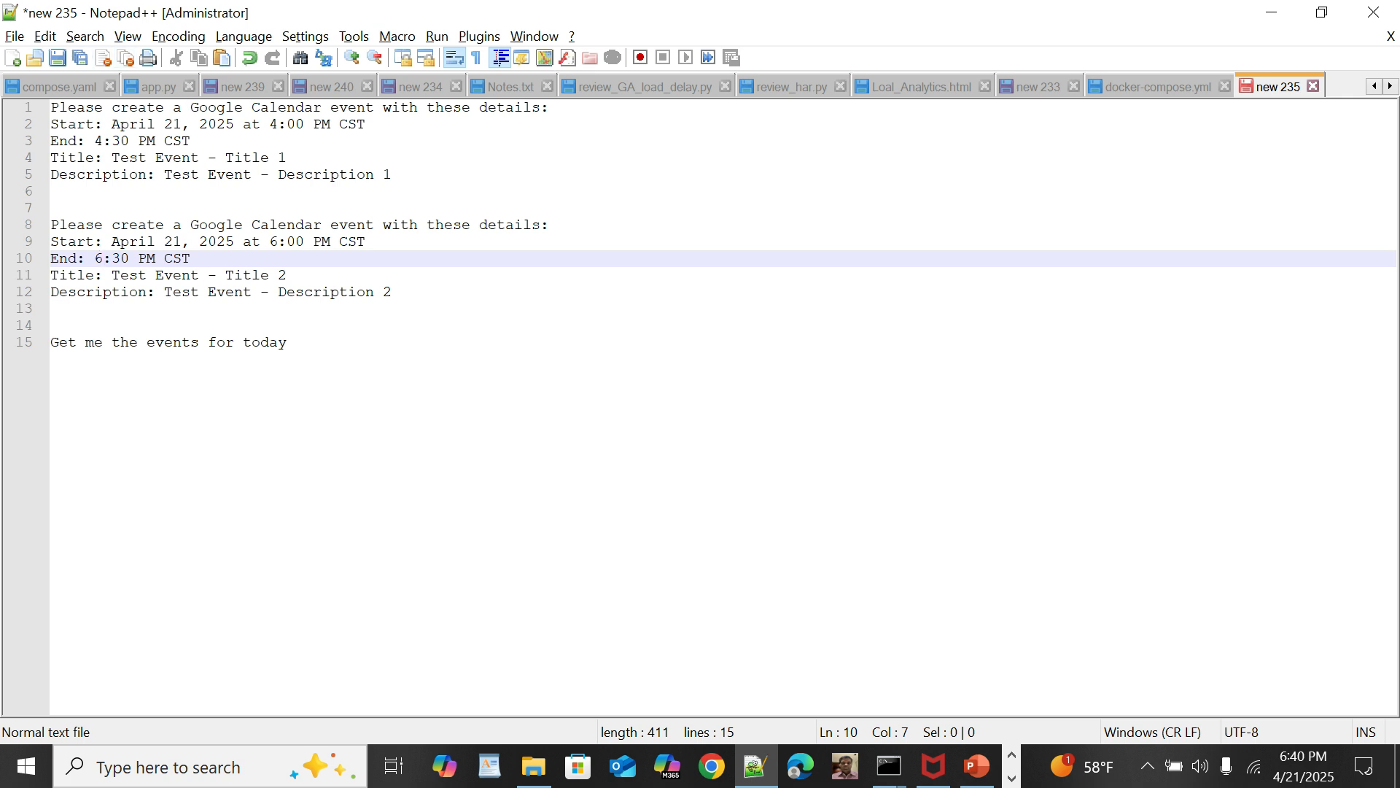
Step: Switch to the MCP Demo workflow's hosted chat page in Chrome
{"action": "left_click", "coordinate": [101, 258]}
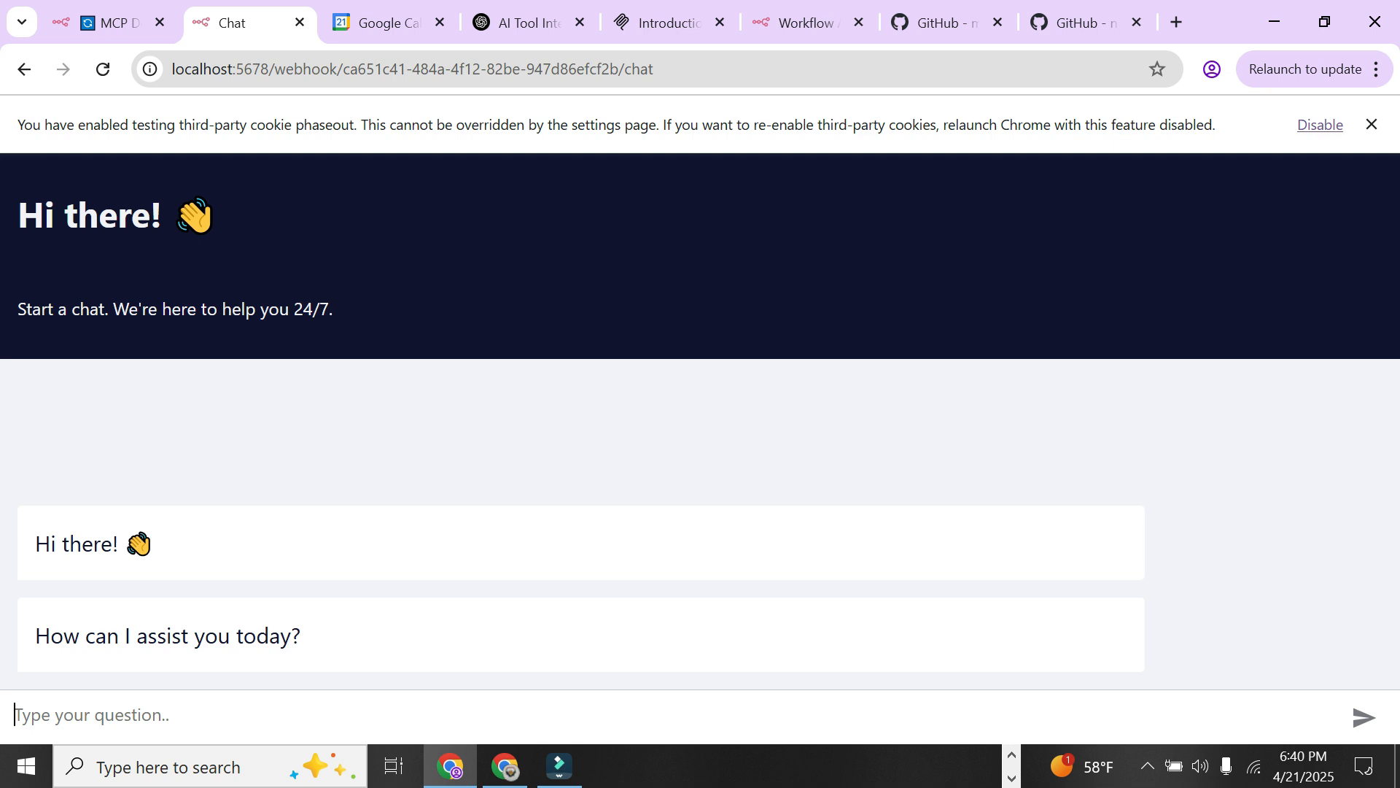
Step: Send both event requests so the agent creates Test Event - Title 1 and Title 2, then view Google Calendar
{"action": "left_click", "coordinate": [1364, 715]}
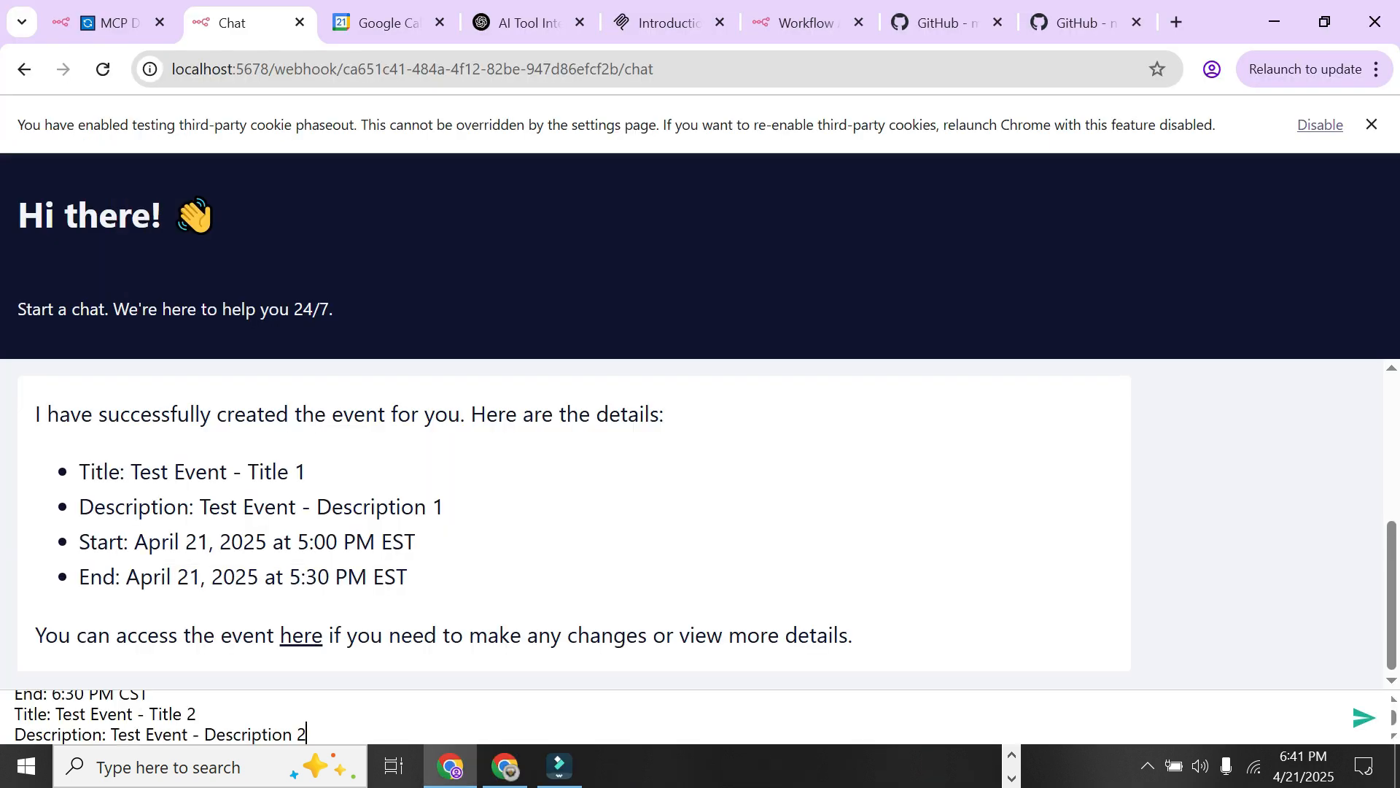
{"action": "left_click", "coordinate": [1364, 718]}
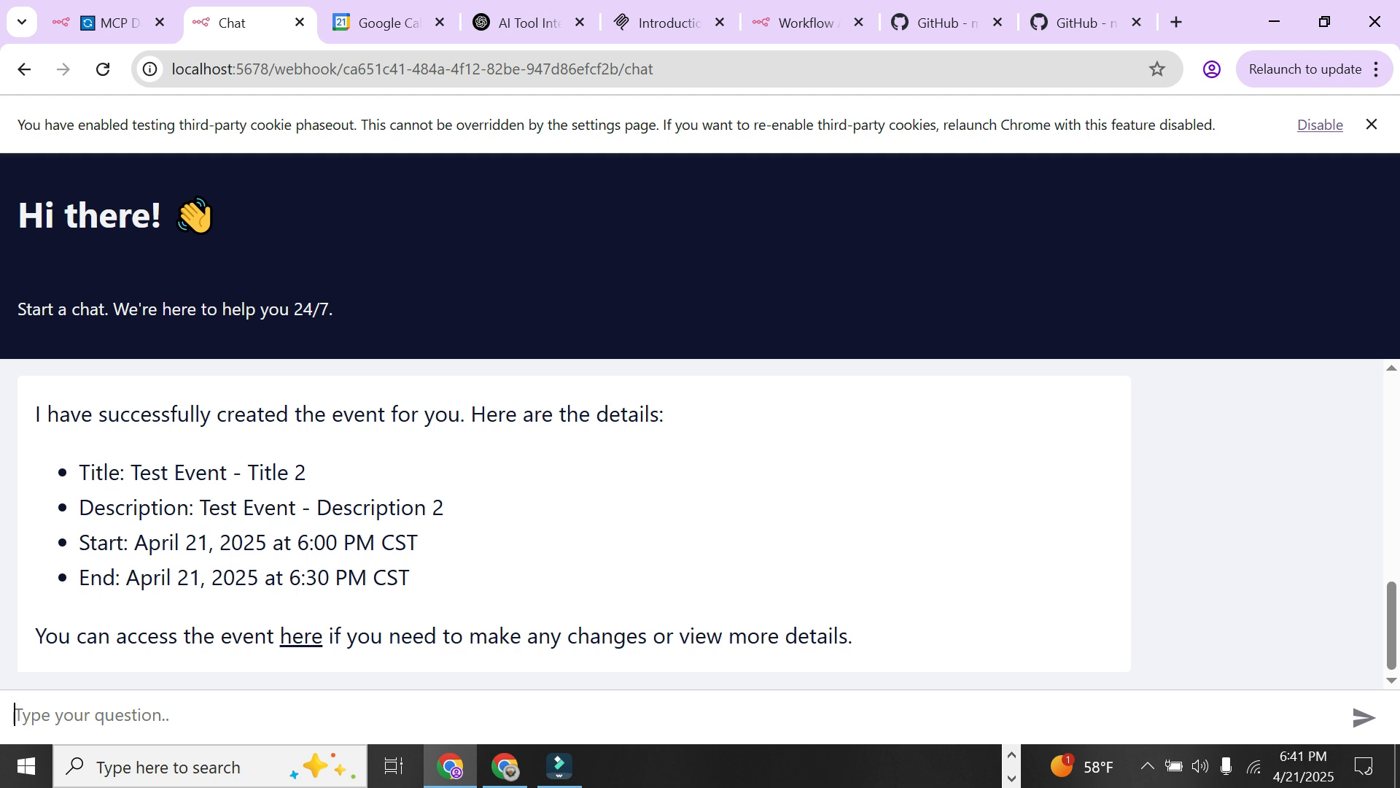
{"action": "mouse_move", "coordinate": [301, 636]}
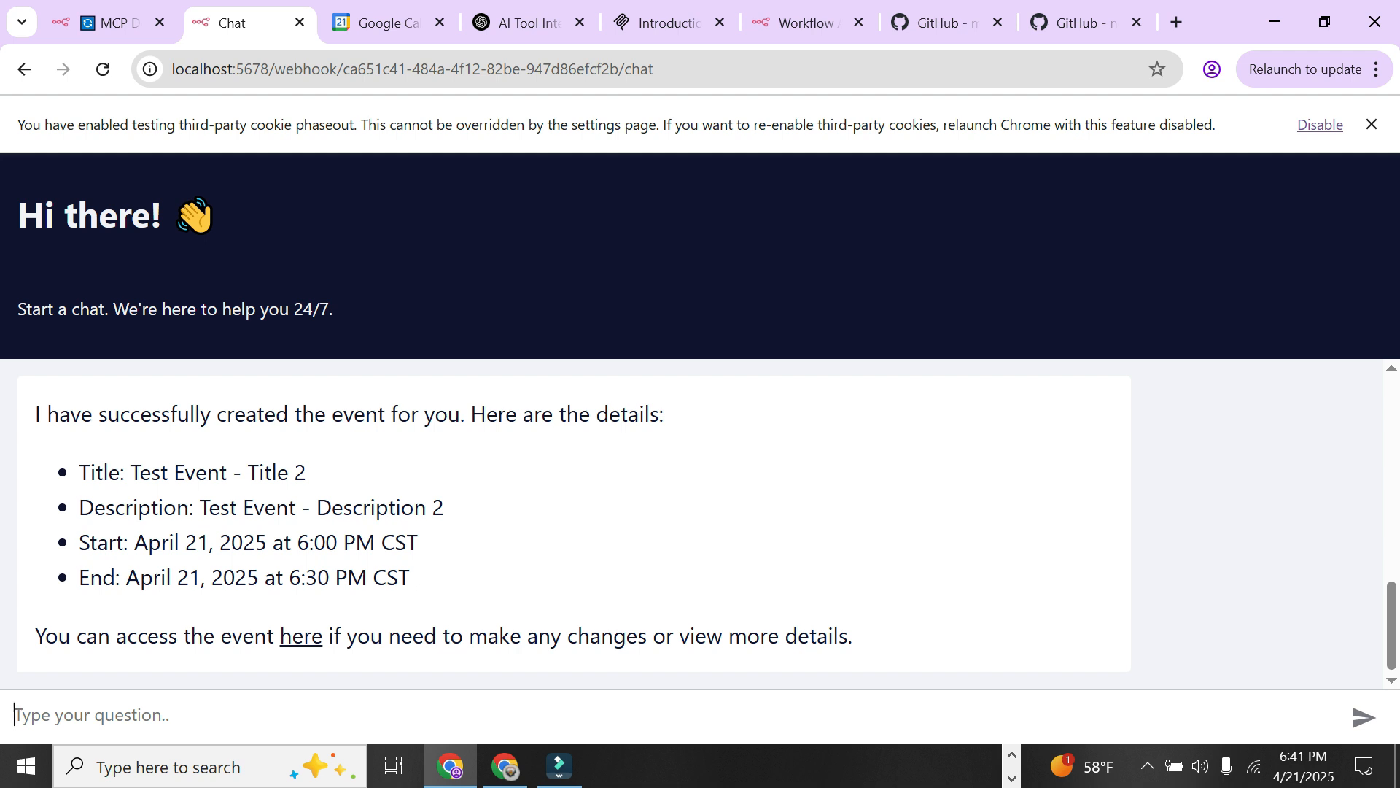
{"action": "left_click", "coordinate": [384, 22]}
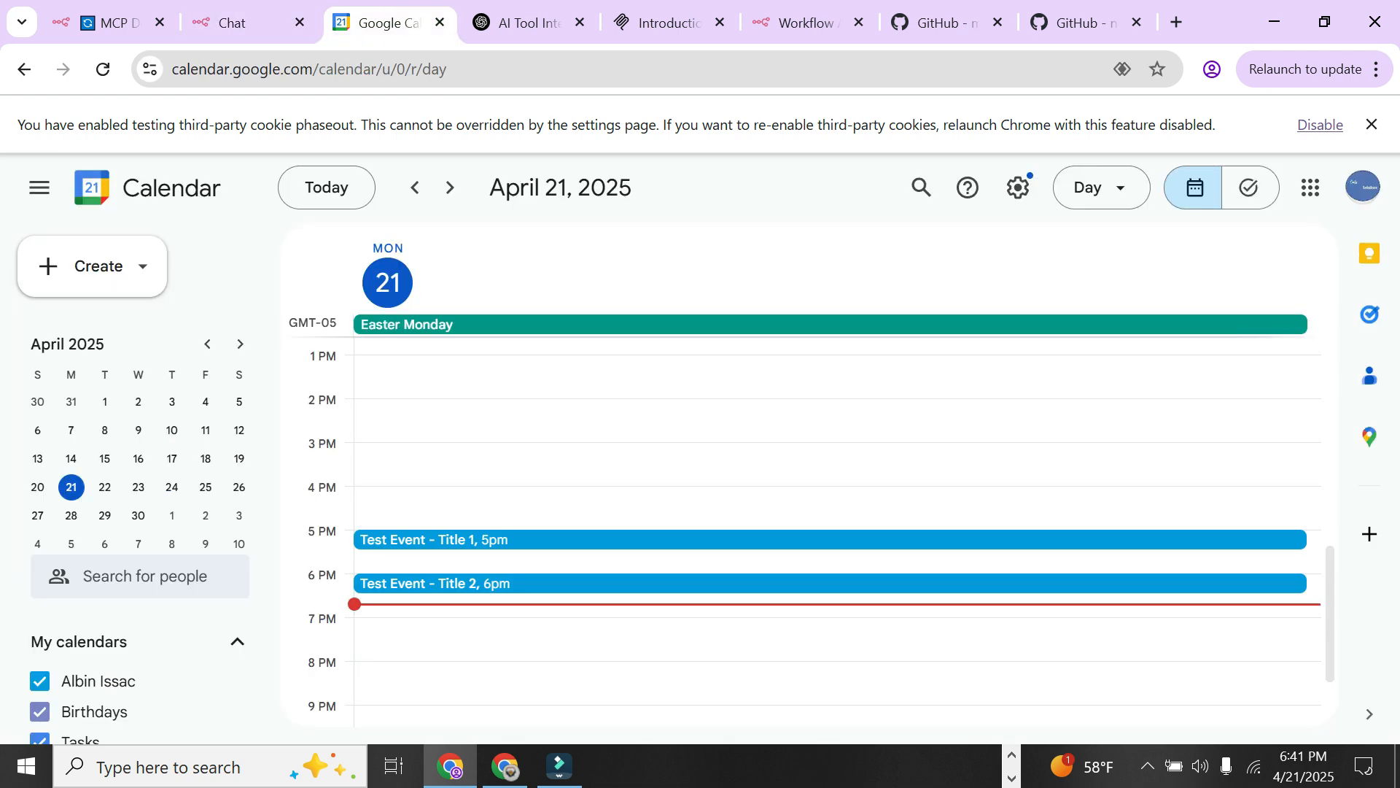
Step: Confirm the 5pm and 6pm test events in Calendar, then ask the chat agent "Get me the events for today"
{"action": "left_click", "coordinate": [101, 69]}
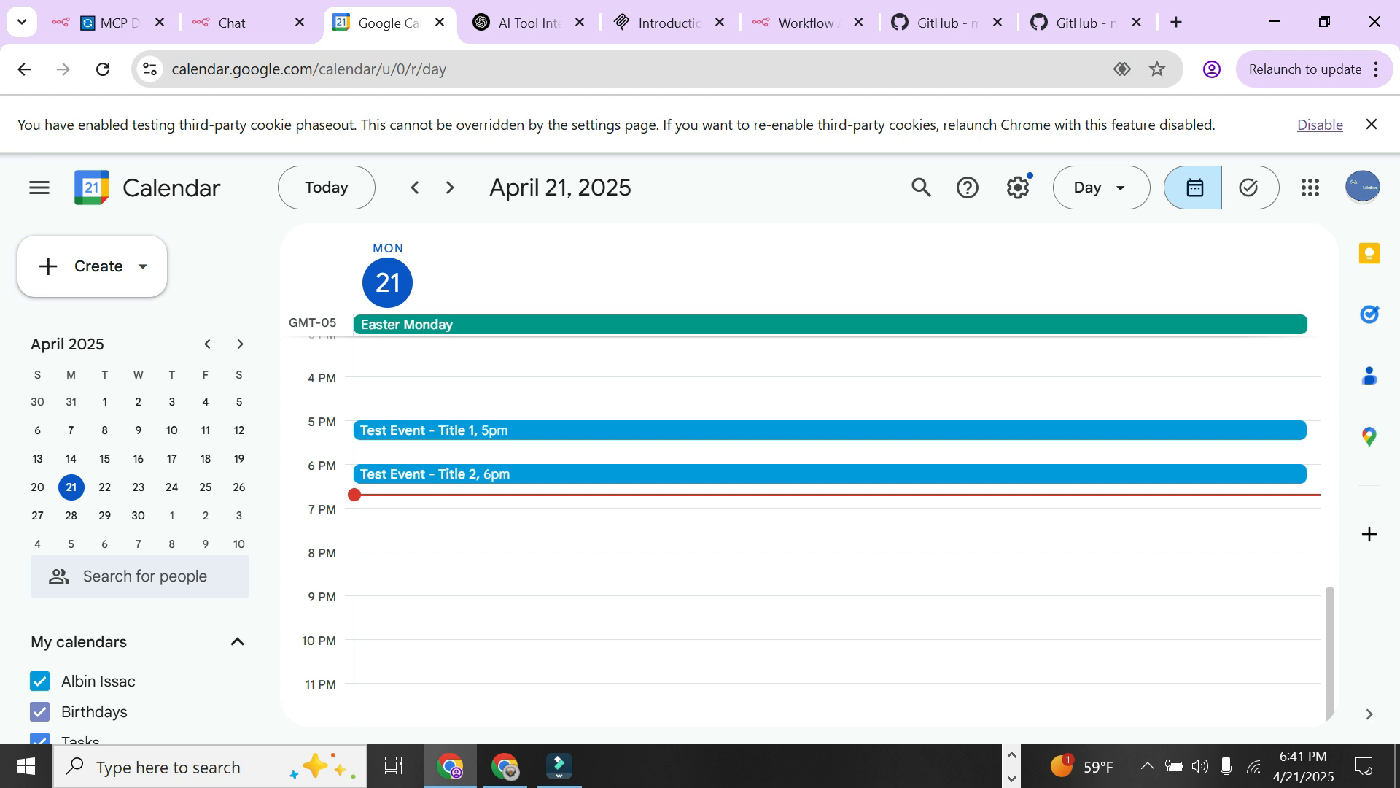
{"action": "left_click", "coordinate": [755, 766]}
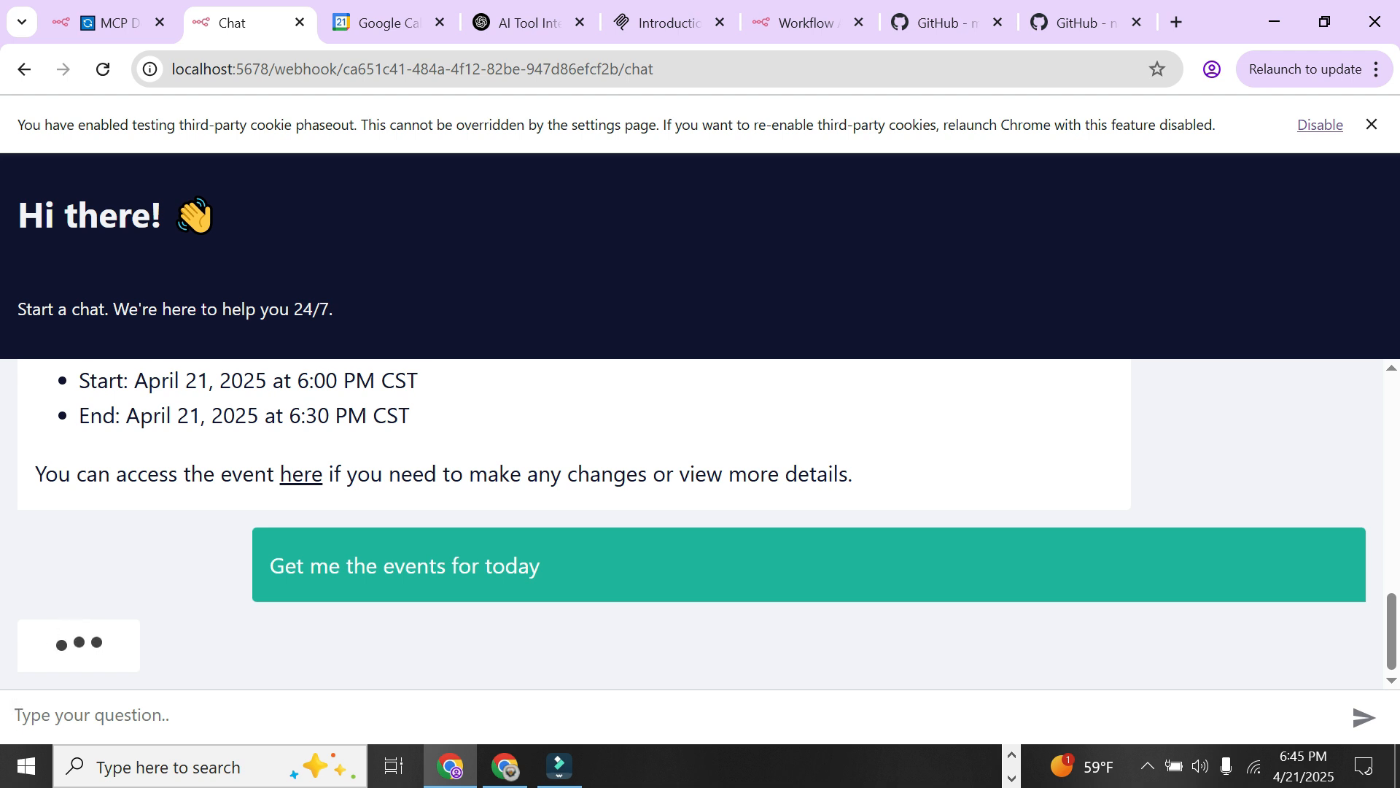
Step: Read the agent's reply listing both of today's test events, then return to the MCP Demo workflow canvas
{"action": "left_click", "coordinate": [404, 565]}
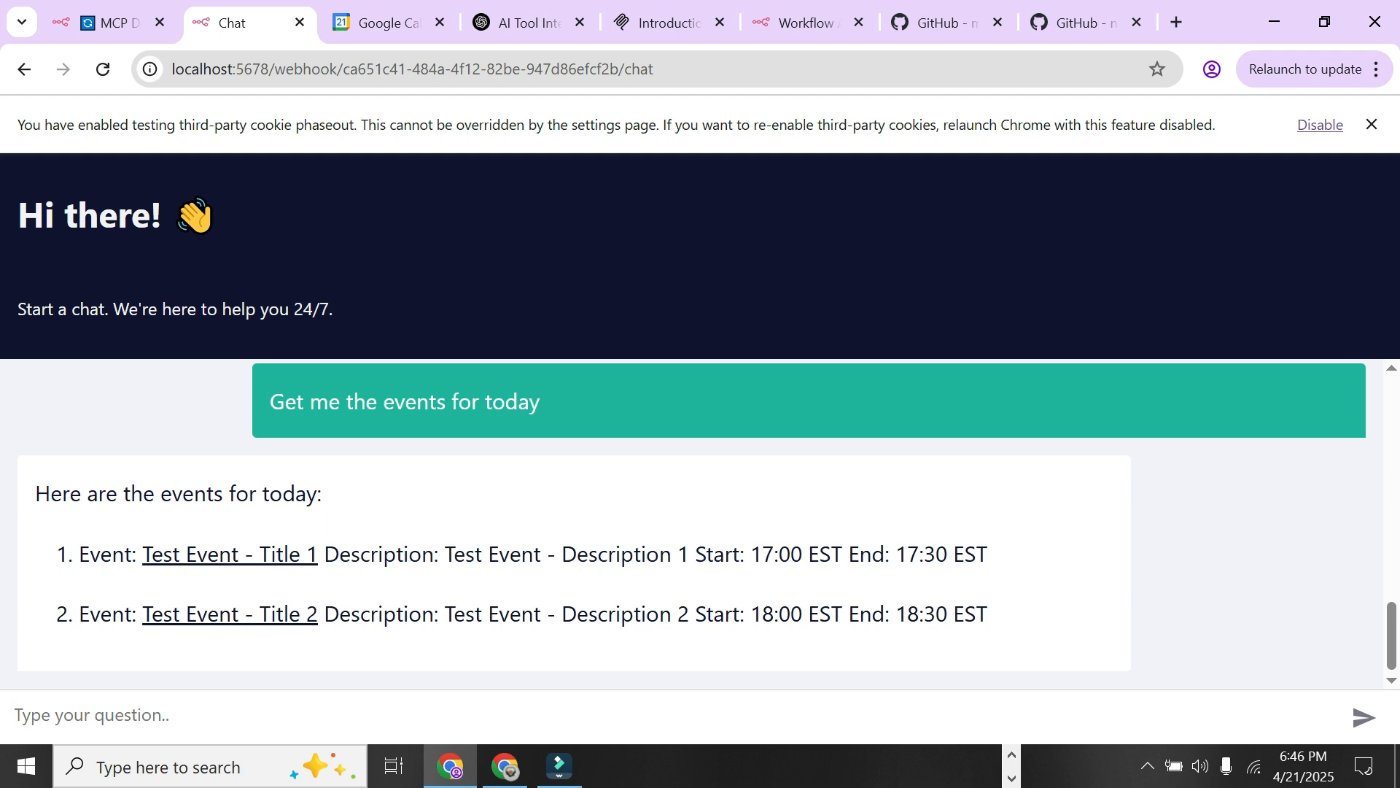
{"action": "left_click", "coordinate": [89, 715]}
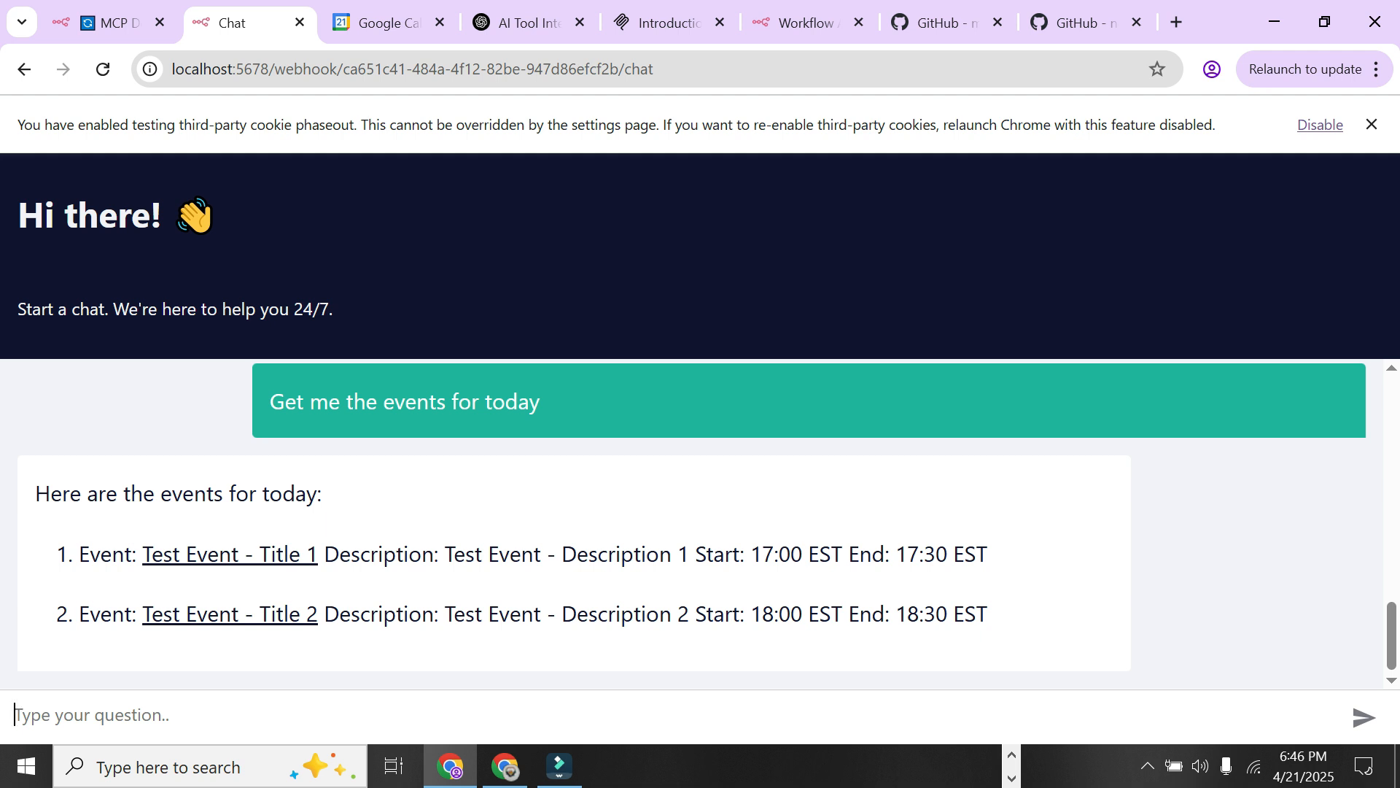
{"action": "mouse_move", "coordinate": [229, 555]}
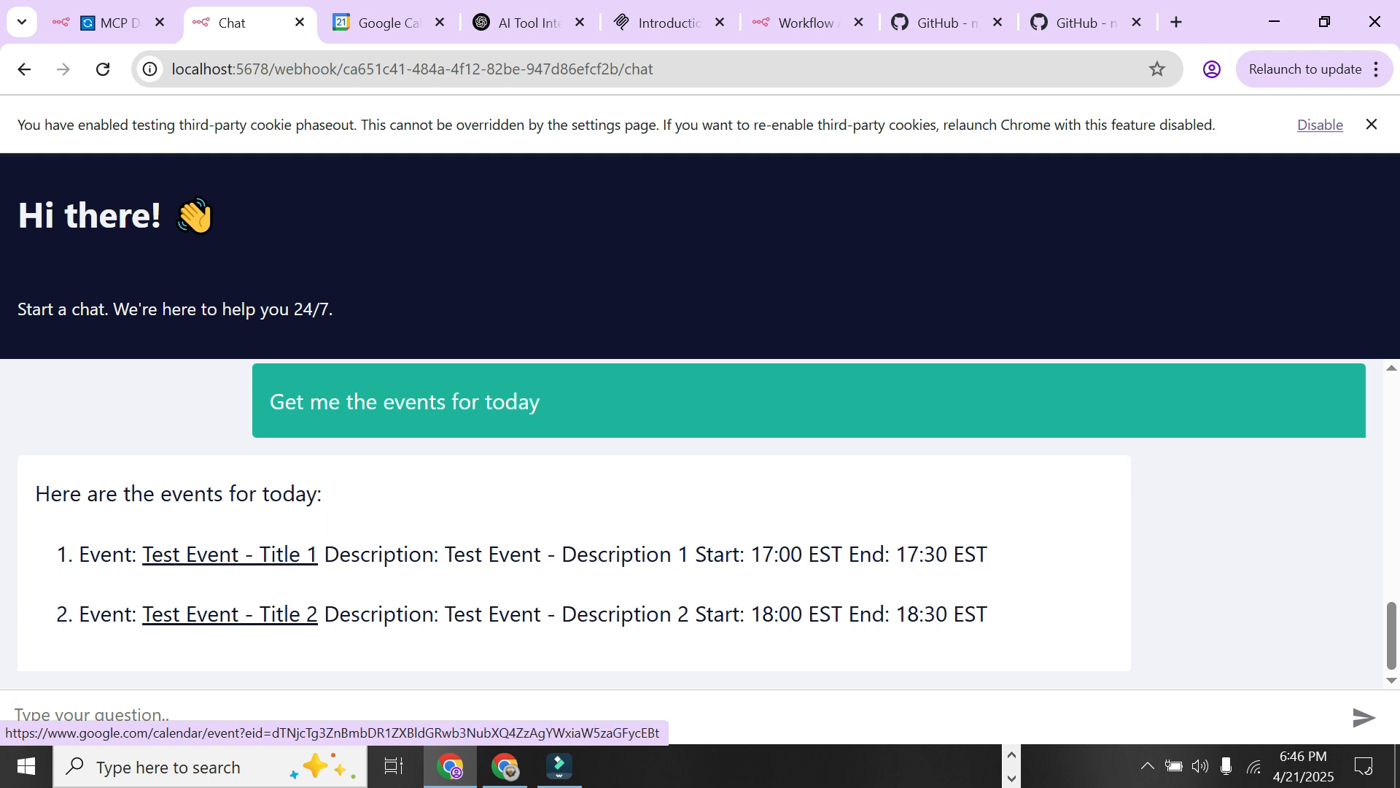
{"action": "left_click", "coordinate": [106, 22]}
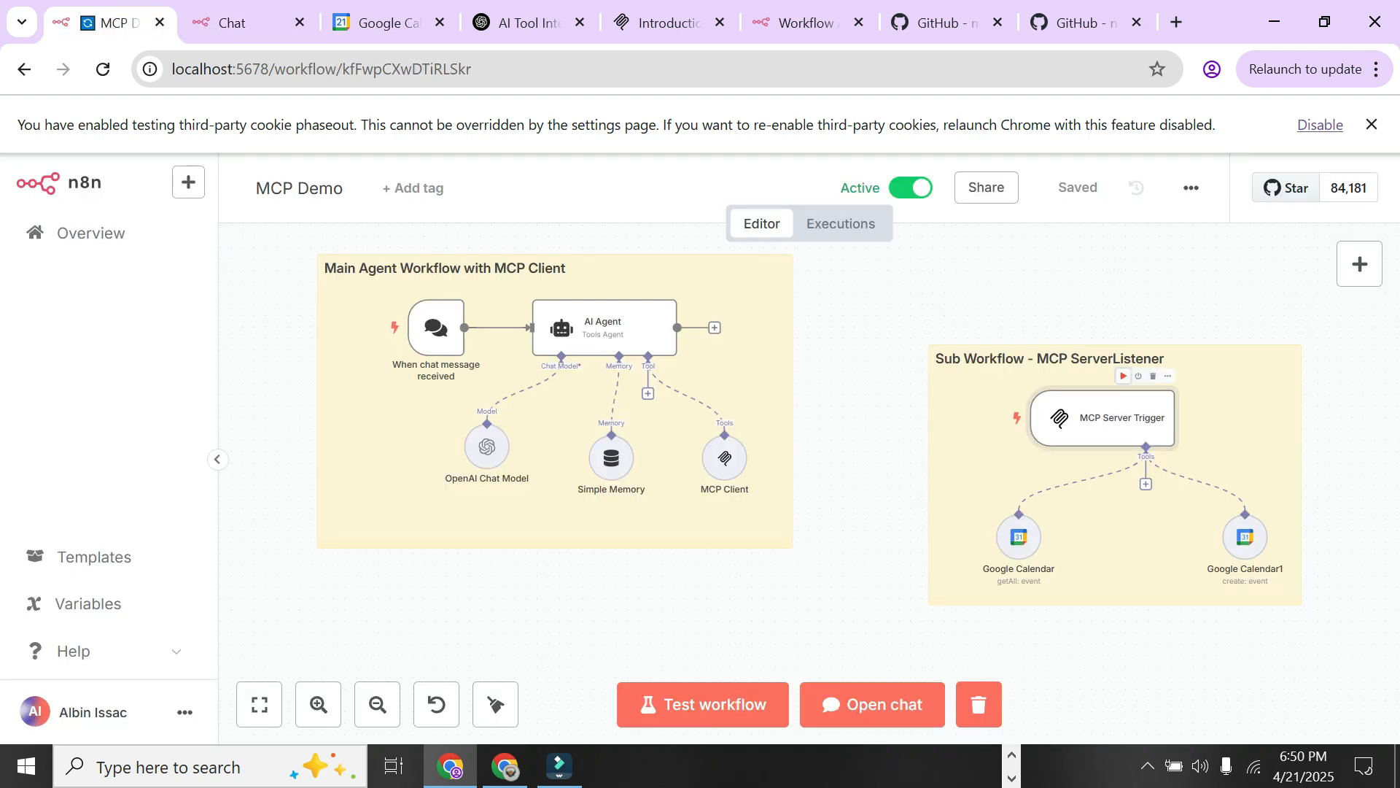